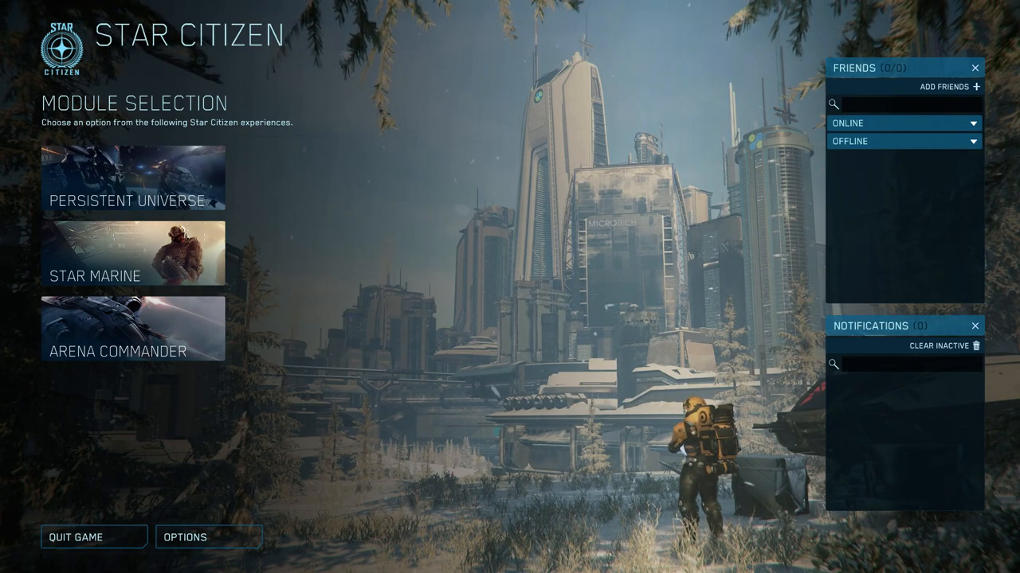
mouse_move(209, 536)
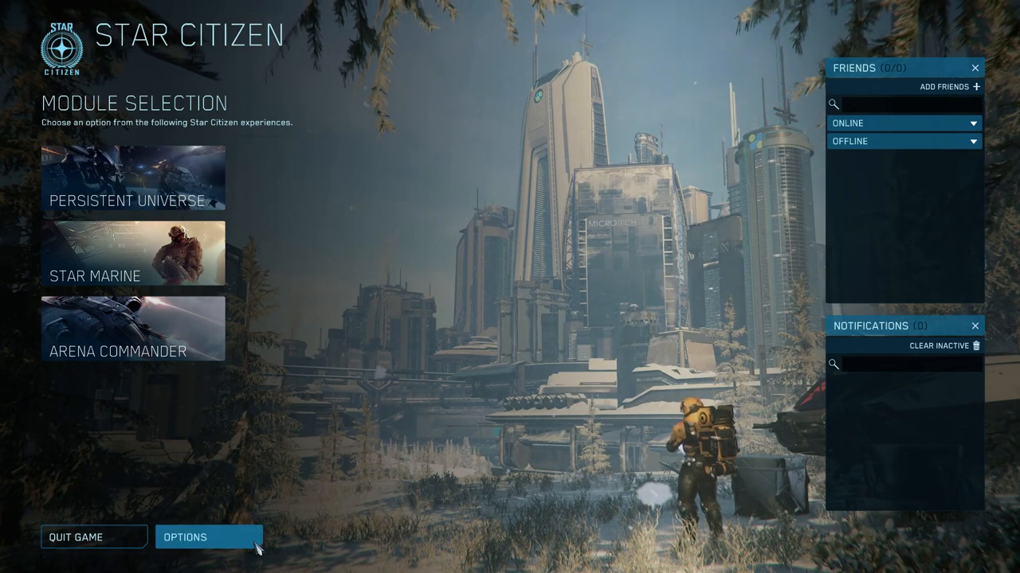
Open Options > Keybindings and switch the input device to Joystick / HOTAS
click(208, 537)
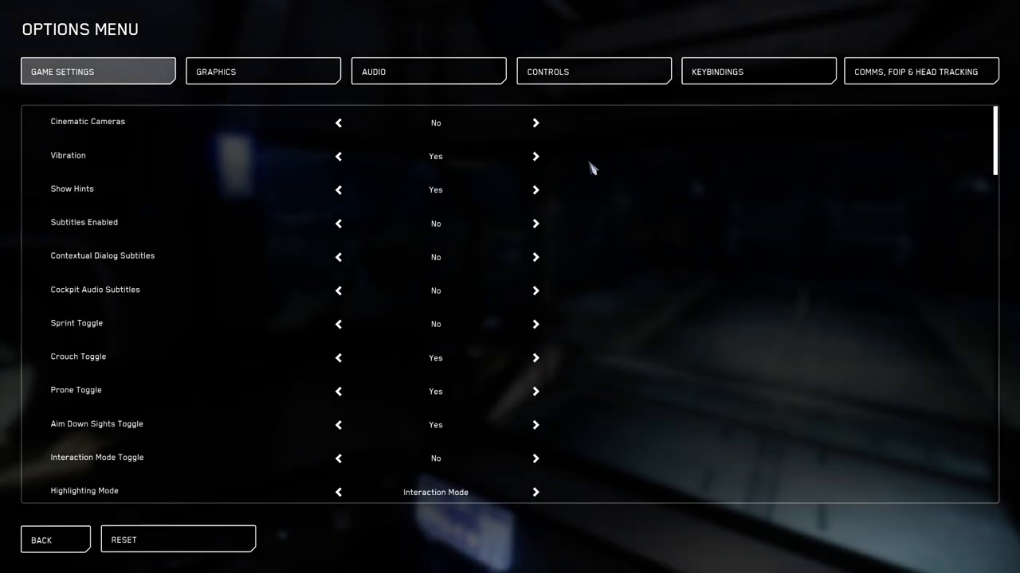
click(758, 70)
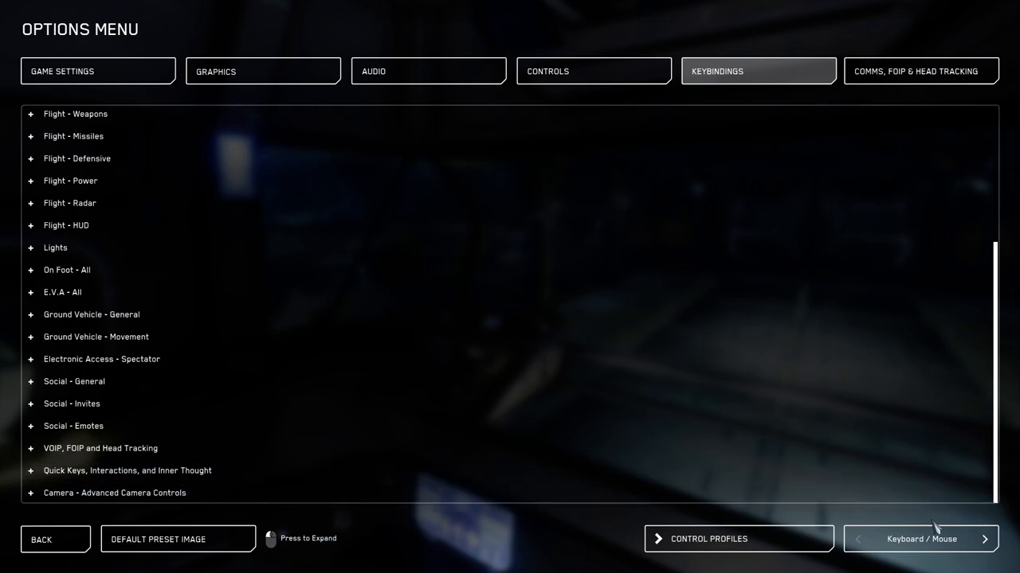
click(984, 539)
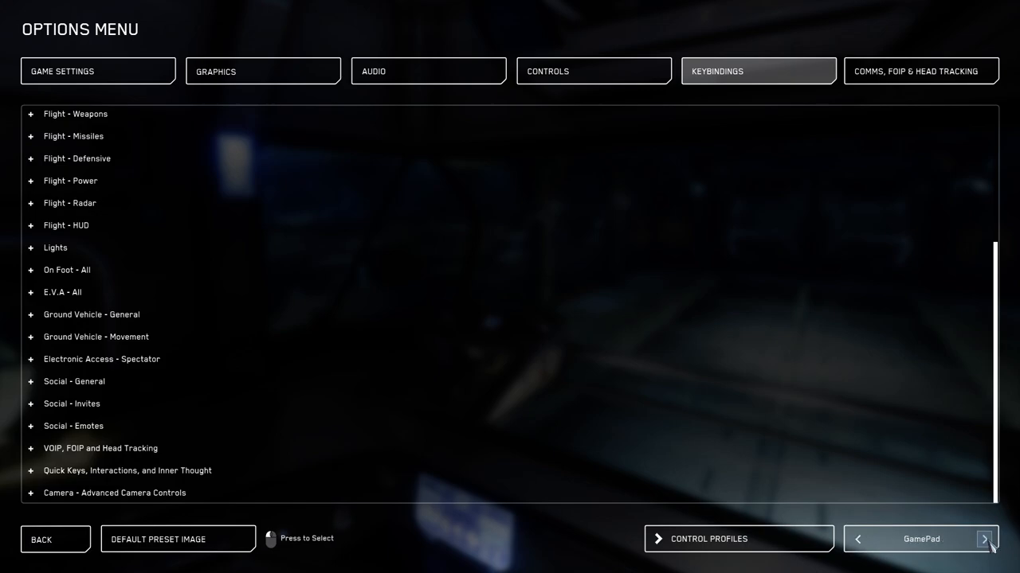
click(985, 538)
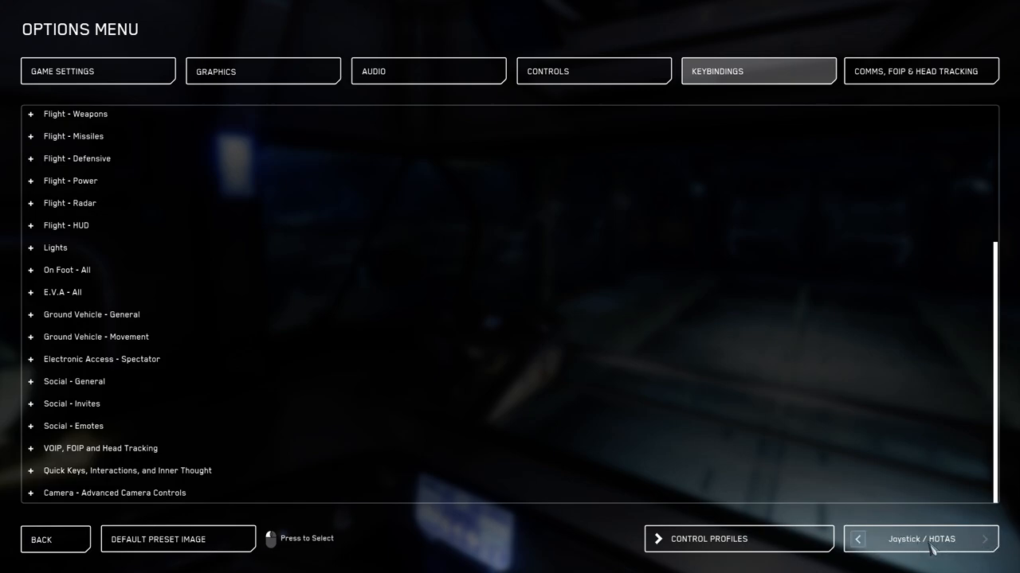
mouse_move(990, 540)
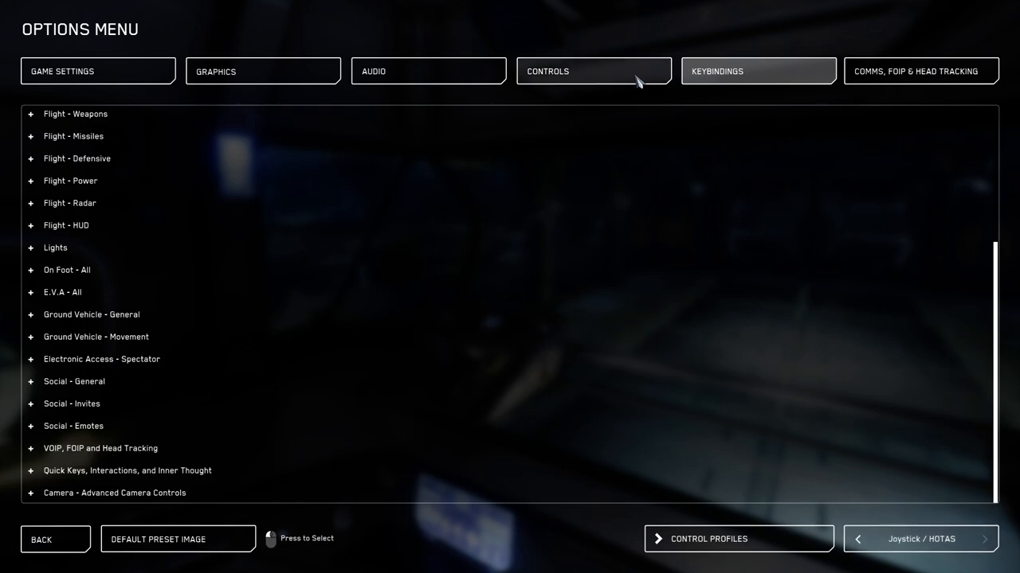
click(758, 71)
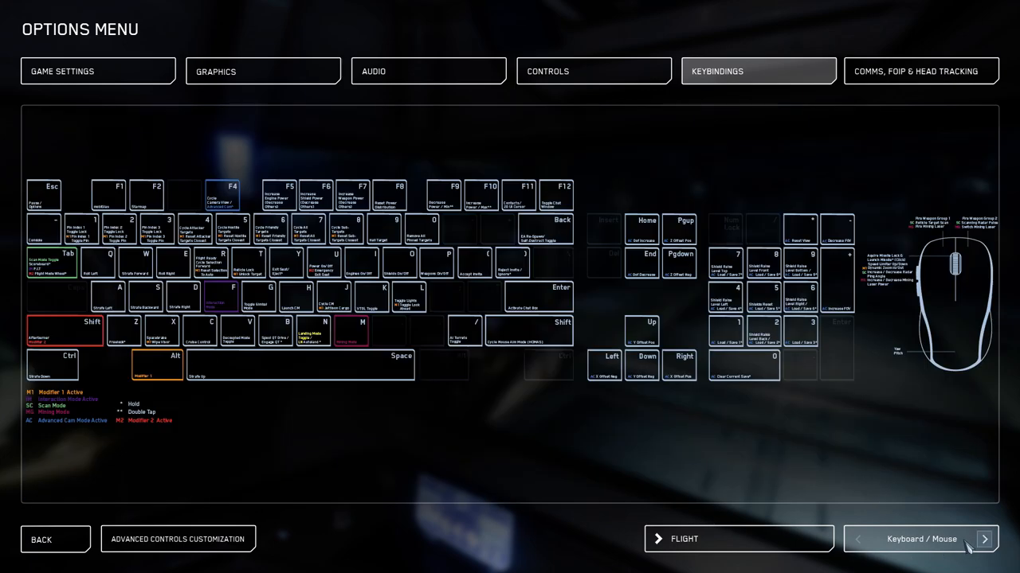
click(985, 539)
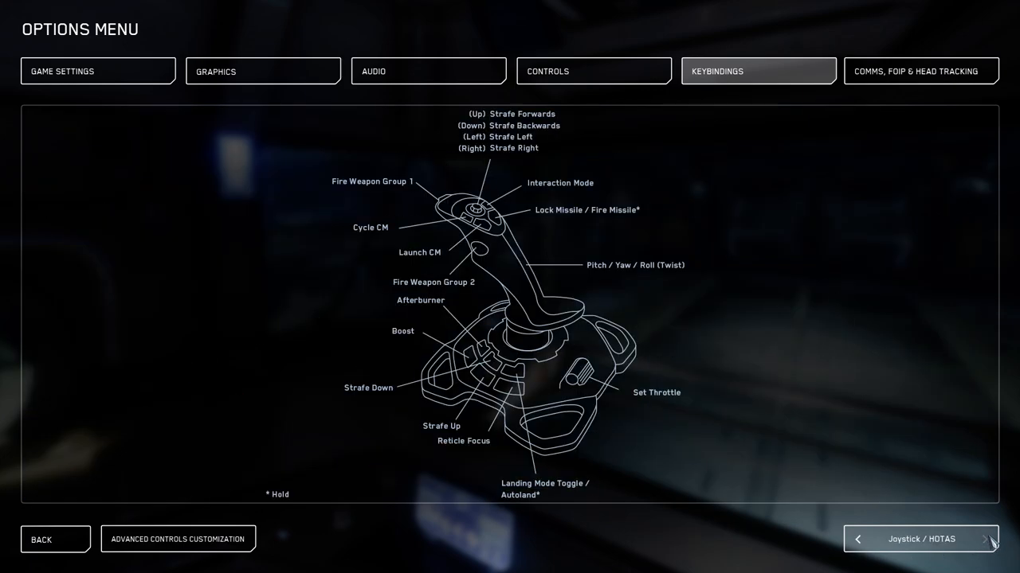
mouse_move(517, 535)
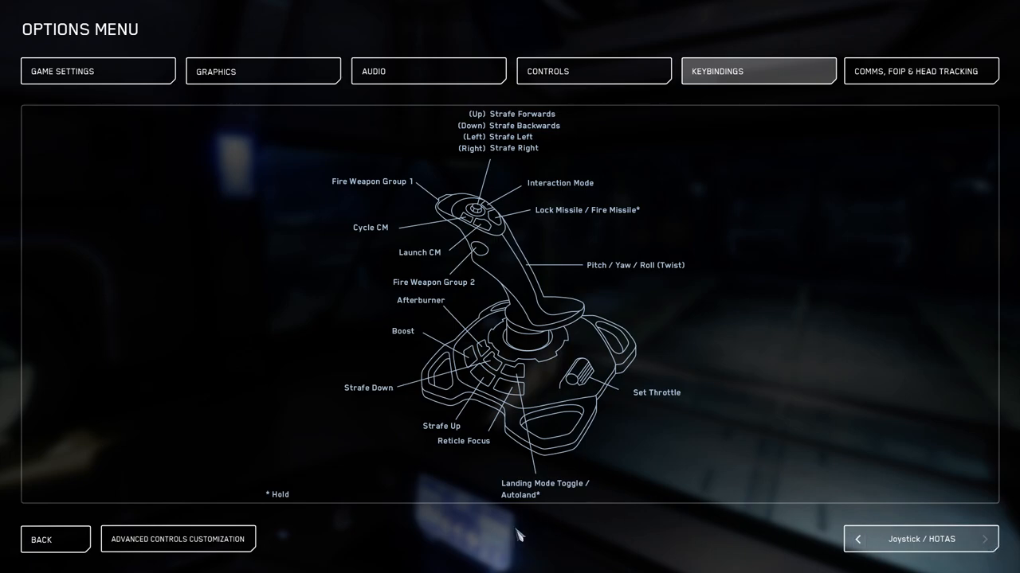
click(177, 538)
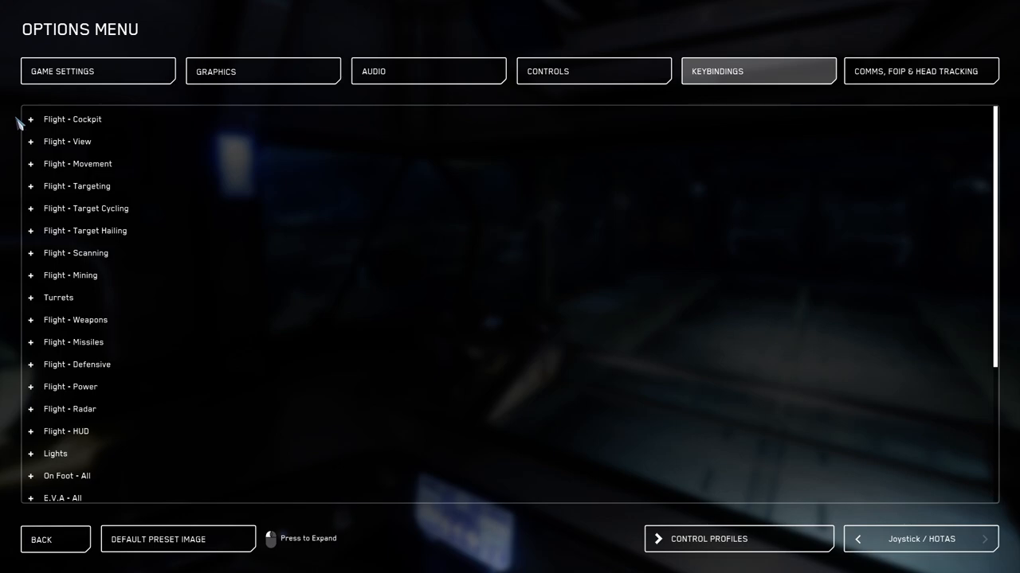
click(32, 118)
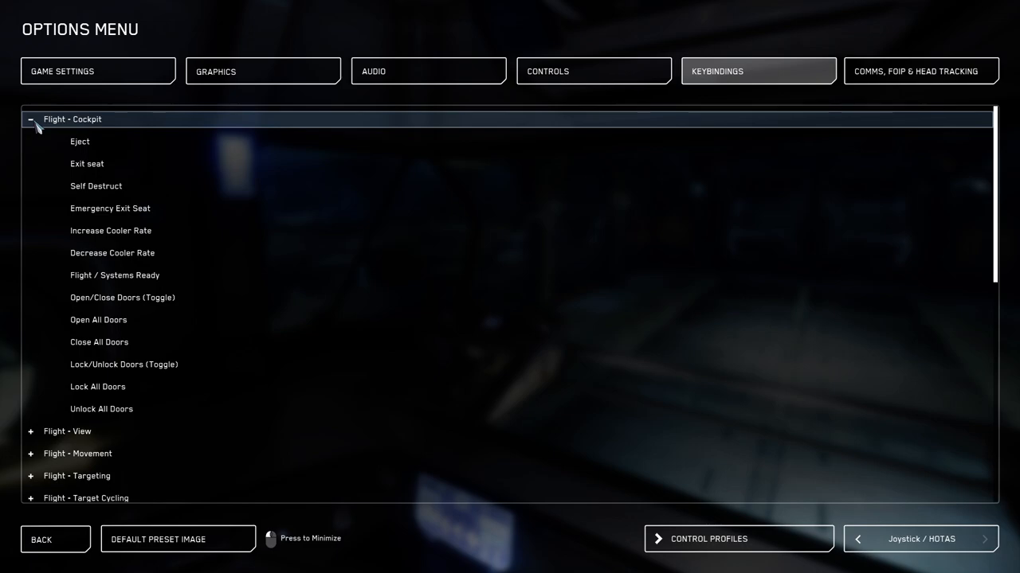
mouse_move(333, 385)
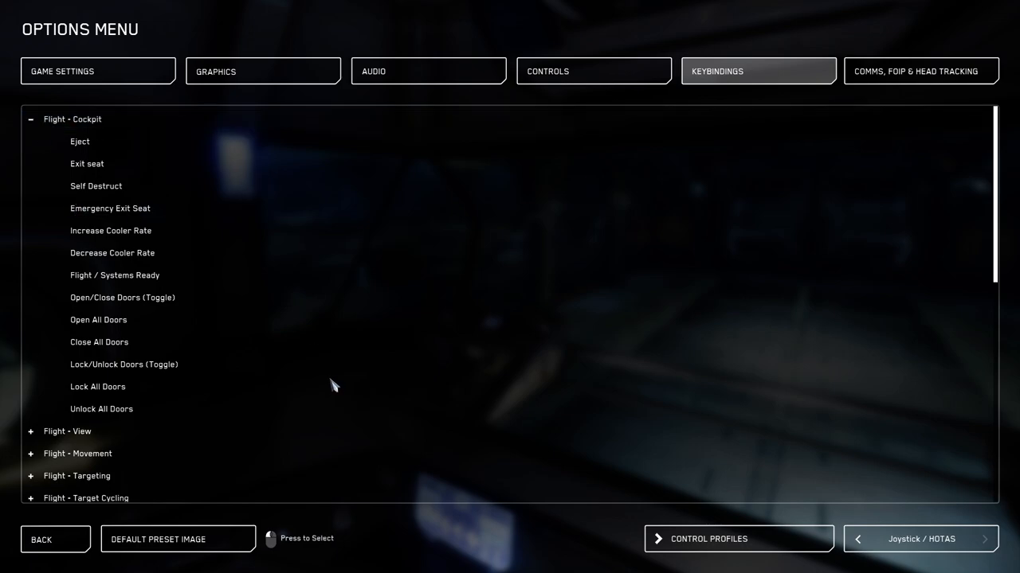
mouse_move(560, 476)
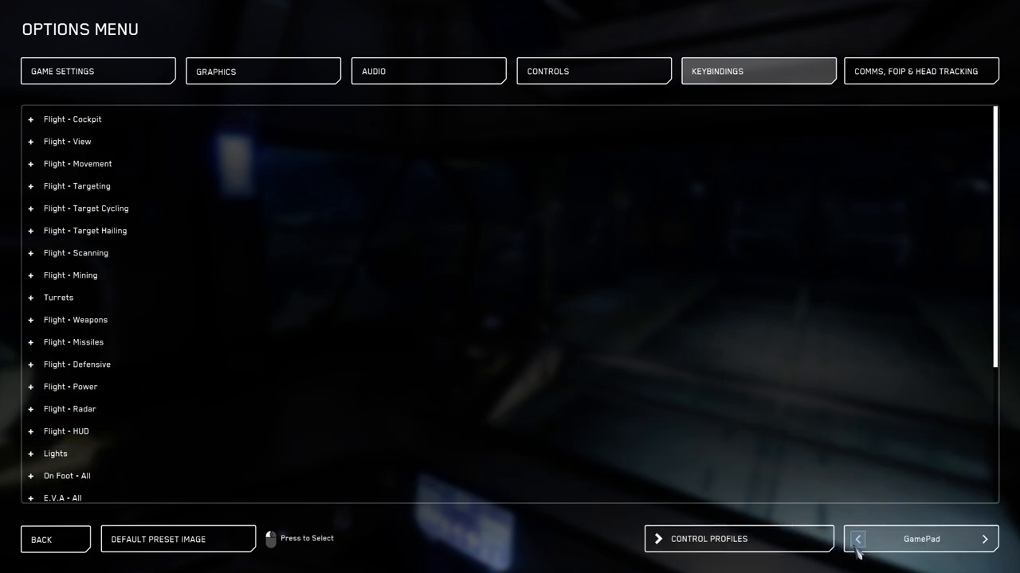
click(32, 117)
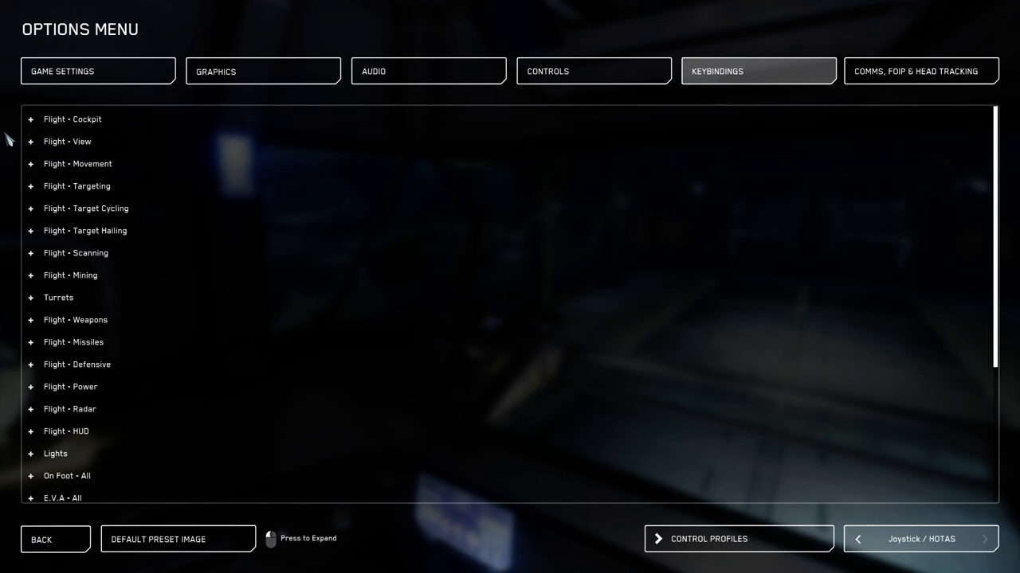
Fold Flight - Cockpit closed and expand Flight - View to show the dynamic zoom toggle on Button 6
click(31, 118)
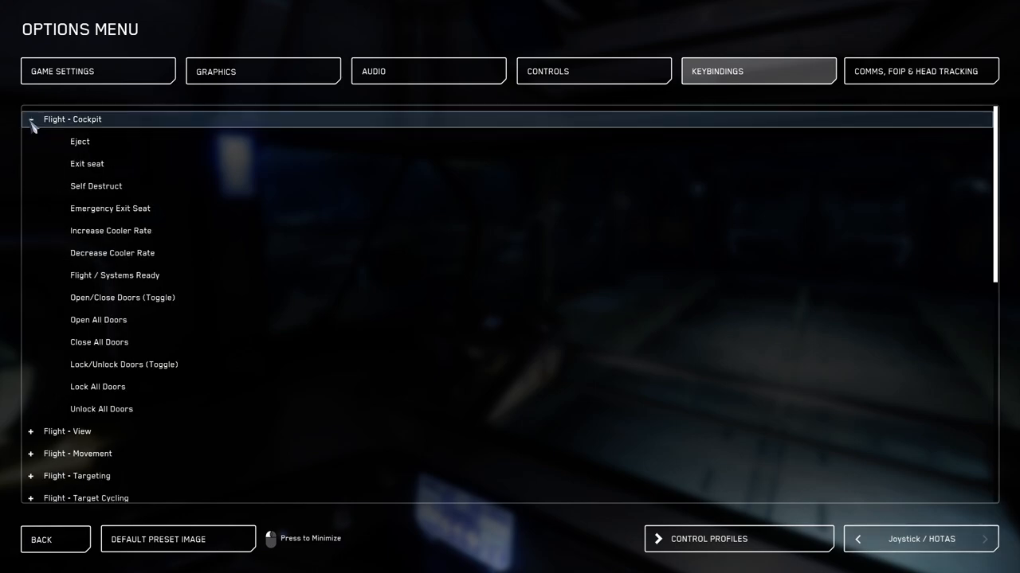
click(31, 118)
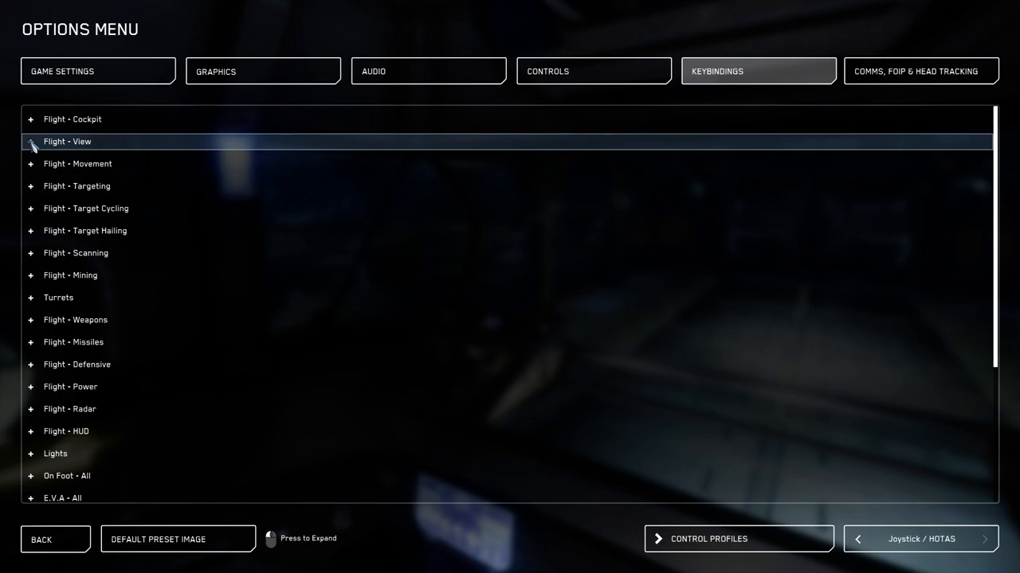
click(31, 140)
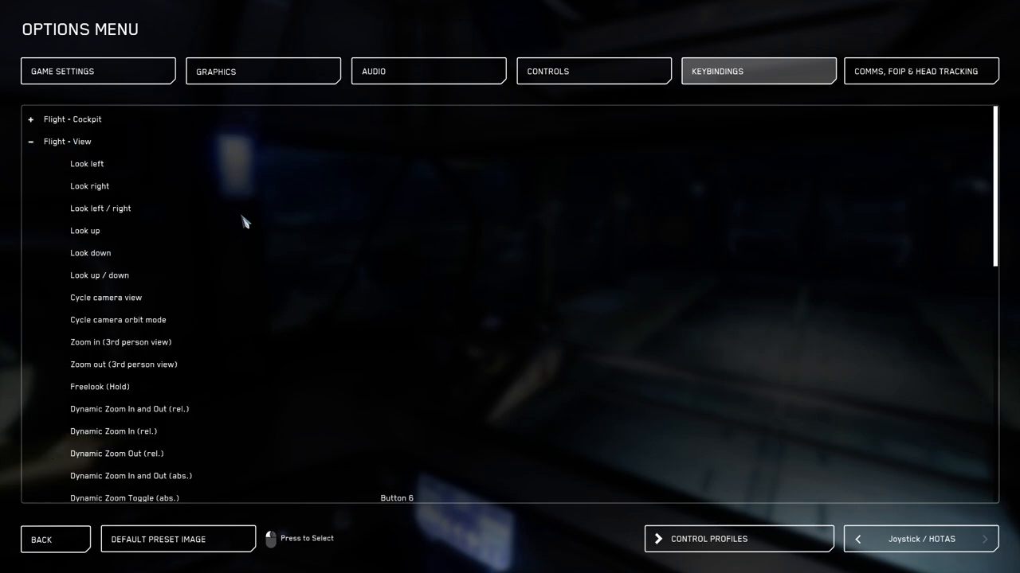
scroll(down, 3)
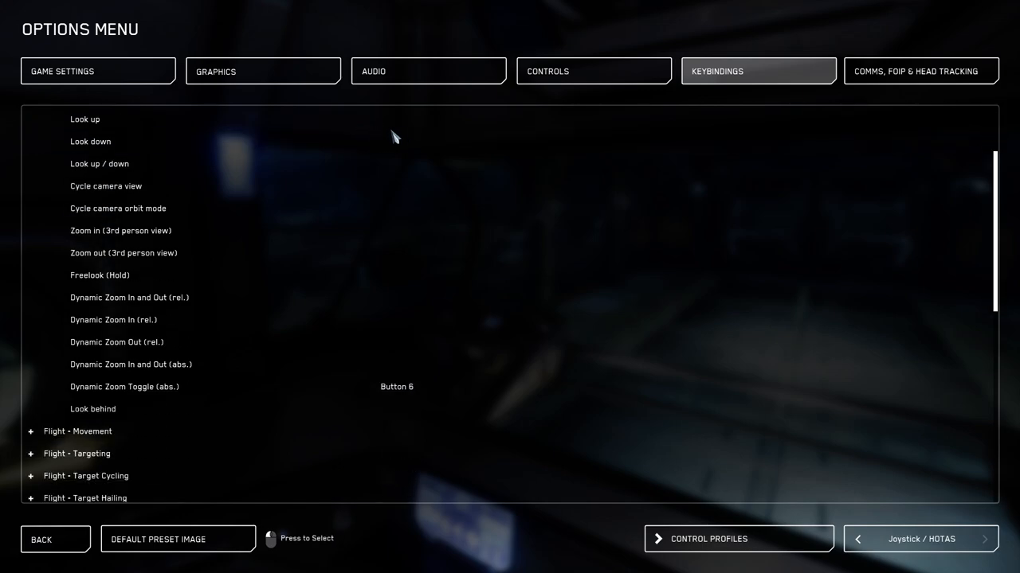
mouse_move(320, 397)
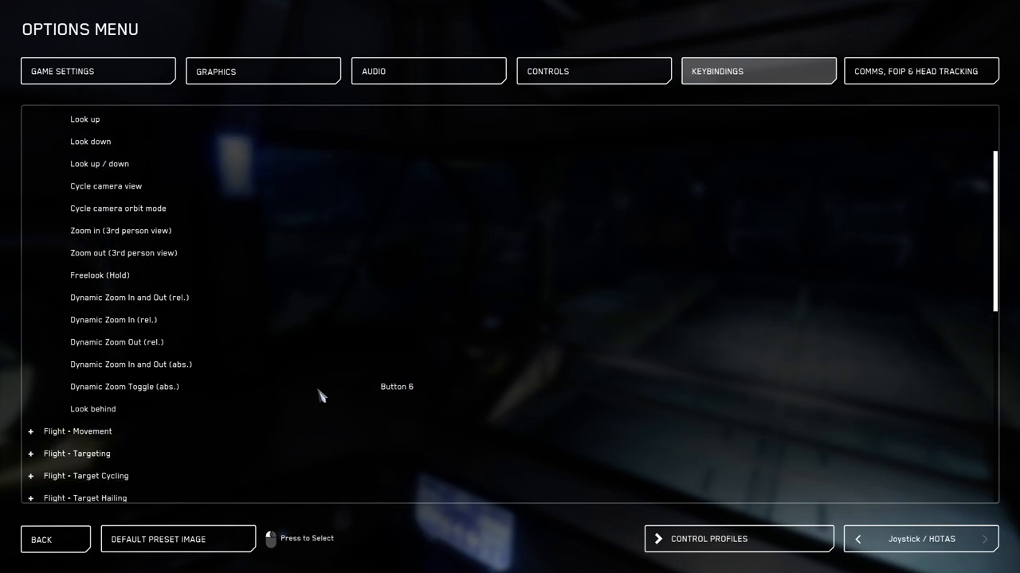
mouse_move(414, 390)
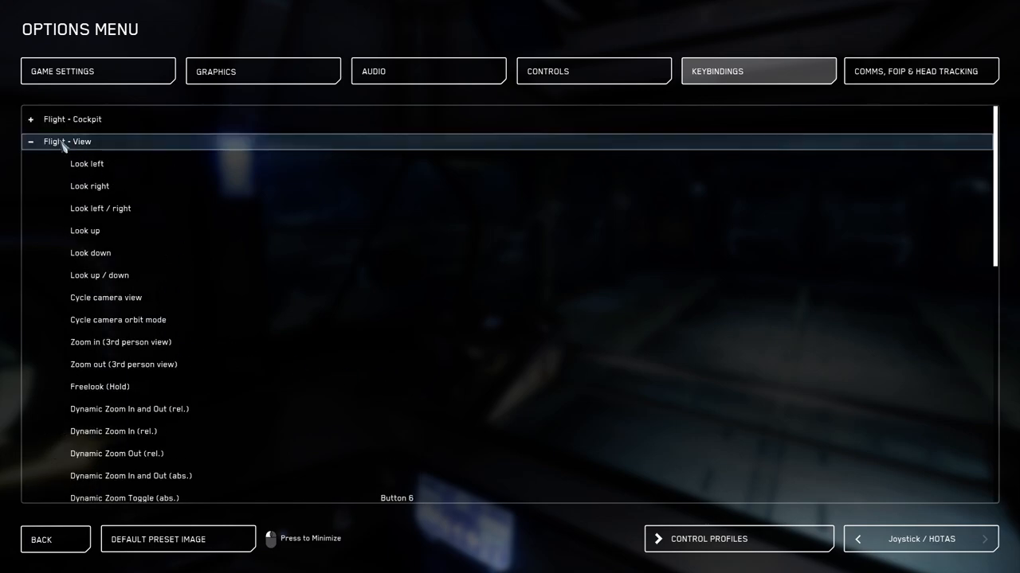
click(30, 141)
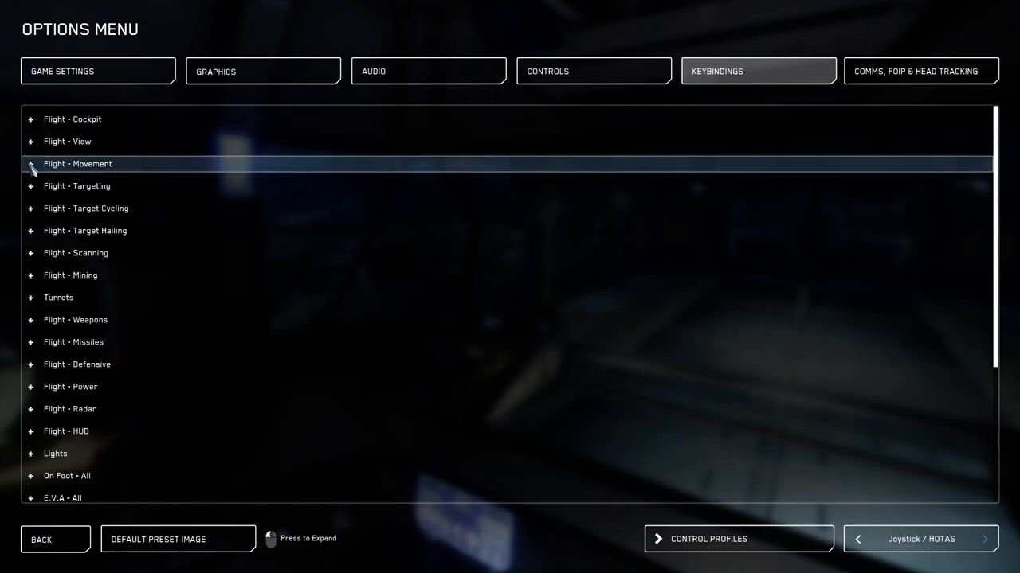
click(31, 162)
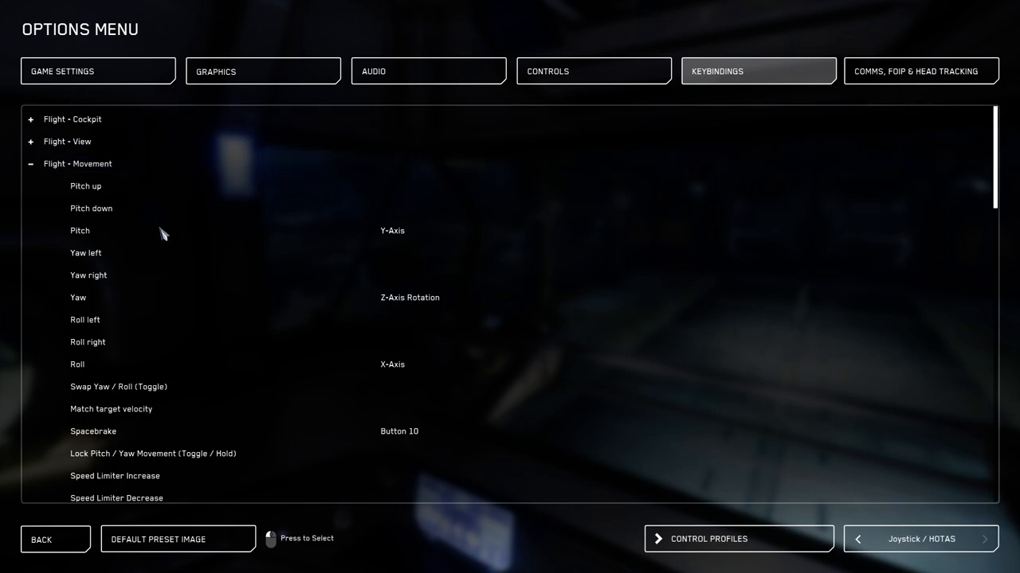
mouse_move(112, 245)
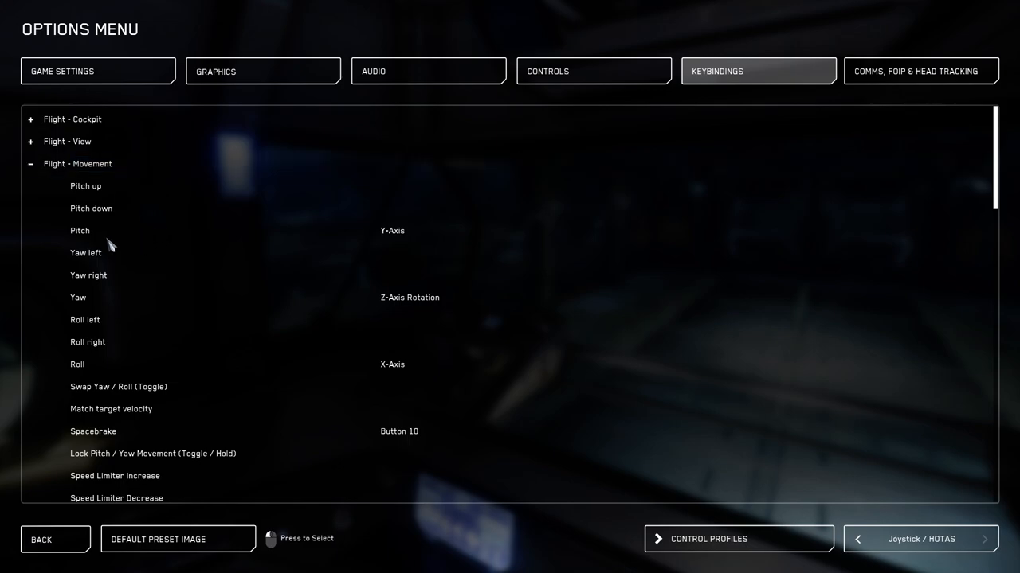
mouse_move(112, 298)
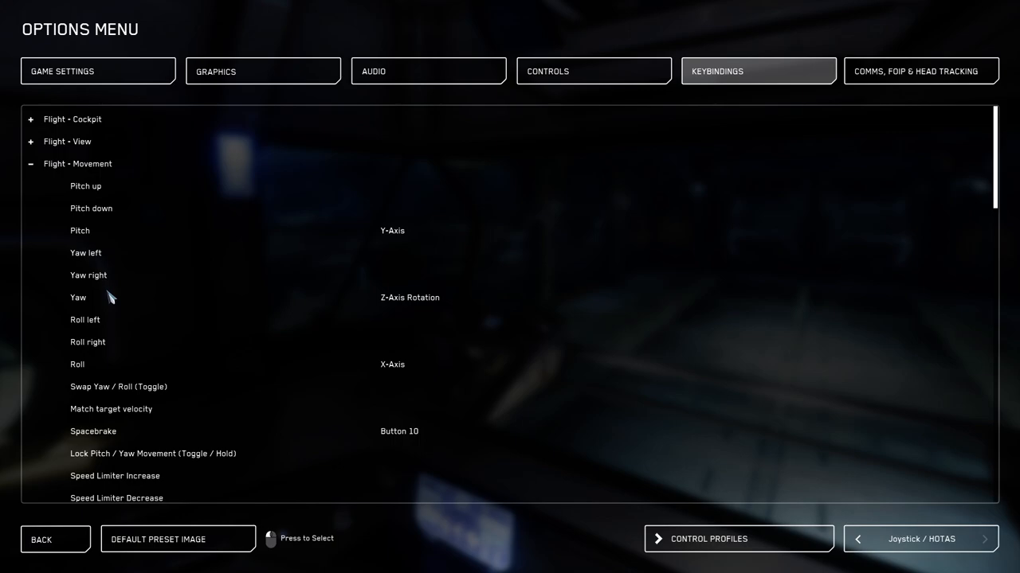
mouse_move(80, 231)
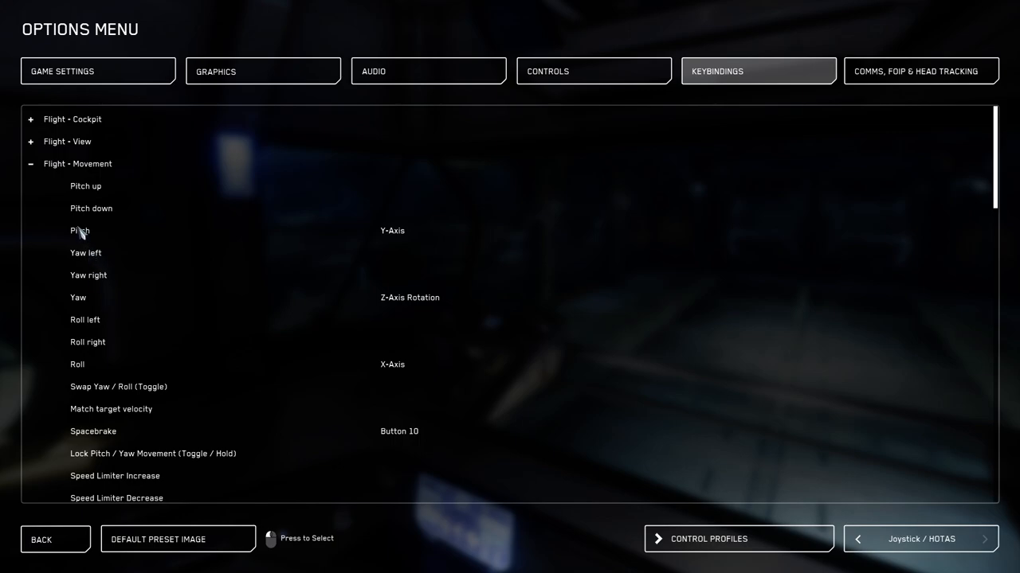
mouse_move(86, 242)
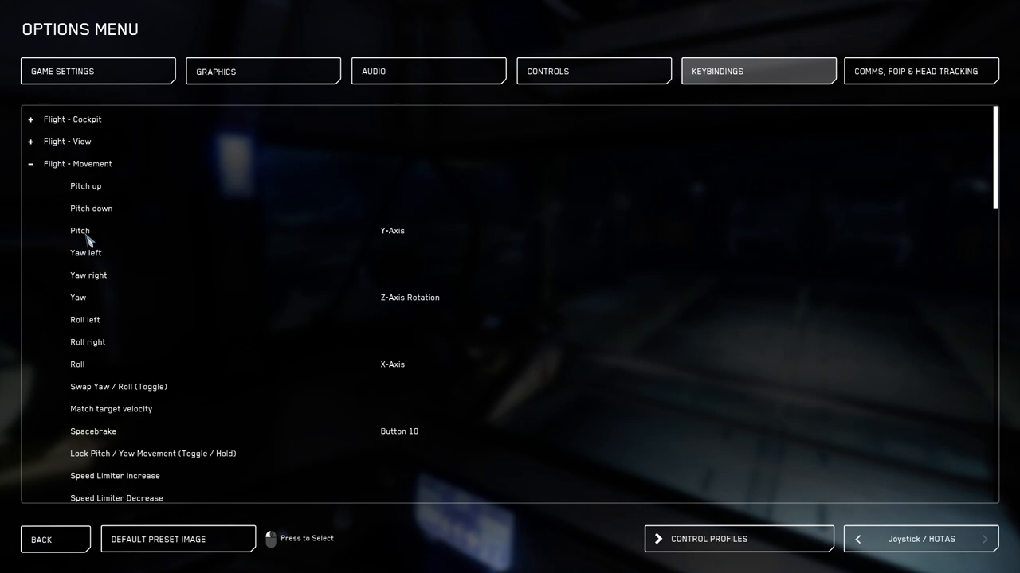
mouse_move(97, 237)
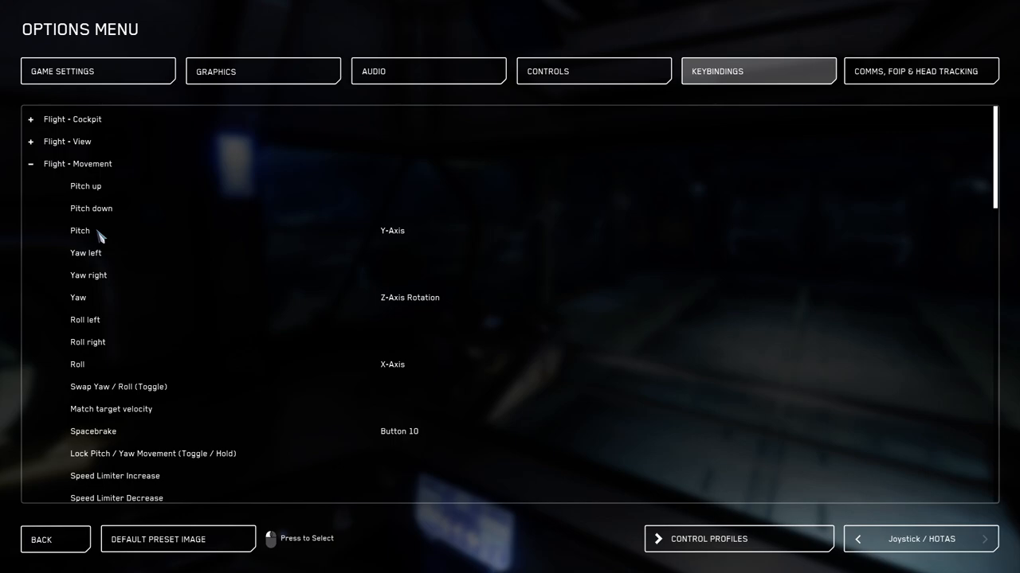
mouse_move(229, 241)
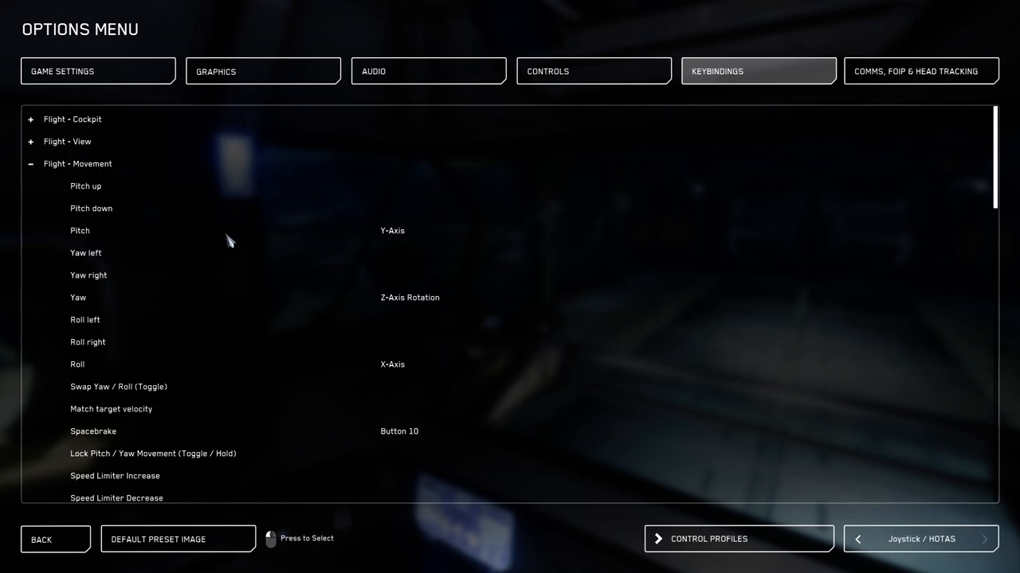
mouse_move(399, 243)
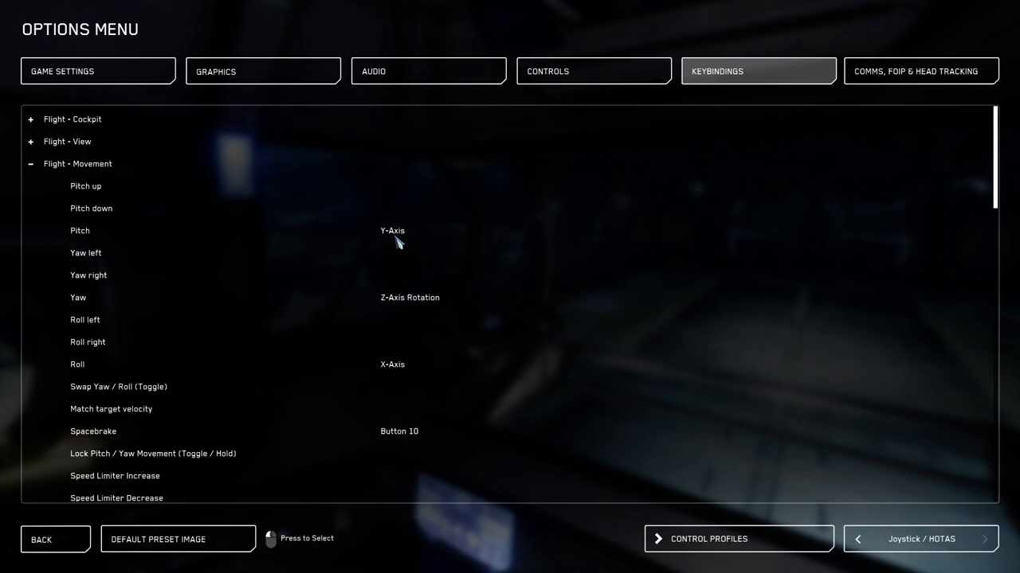
mouse_move(404, 232)
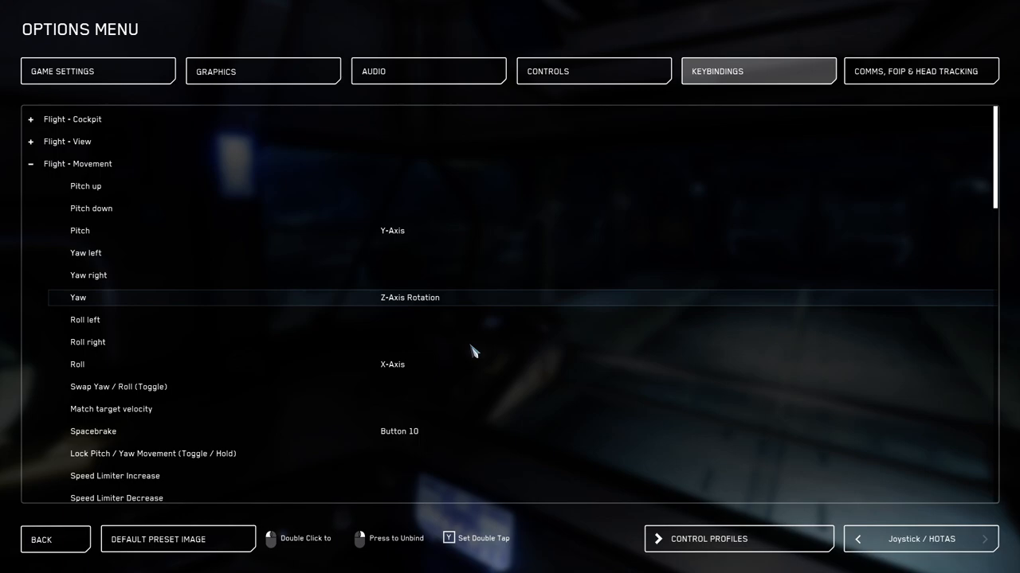
mouse_move(424, 368)
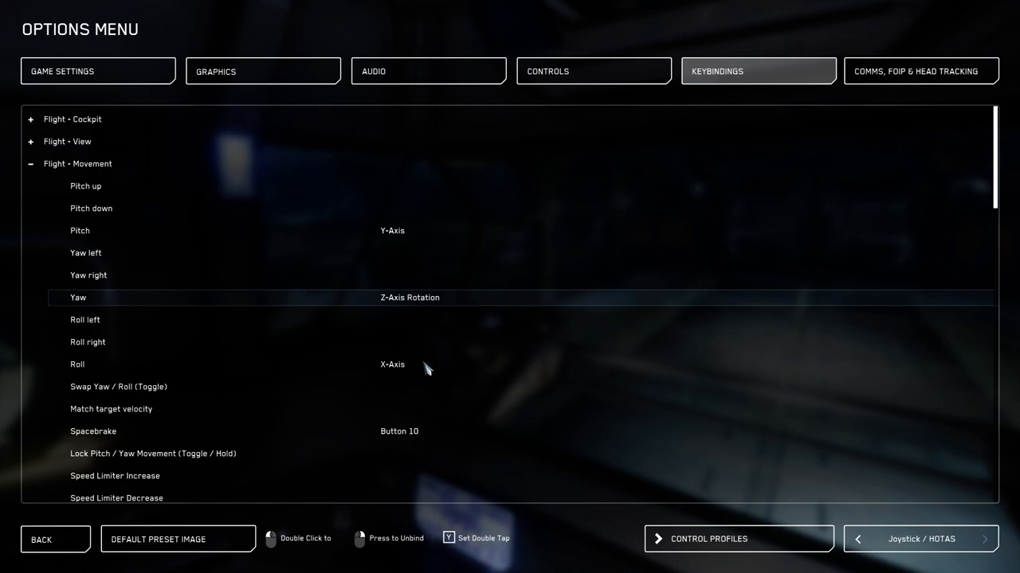
mouse_move(441, 374)
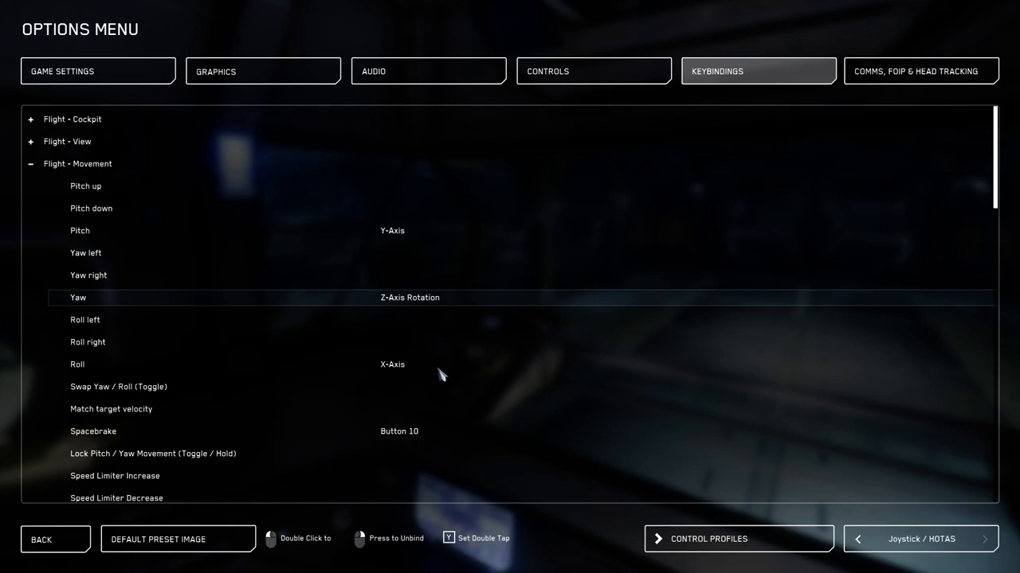
click(395, 363)
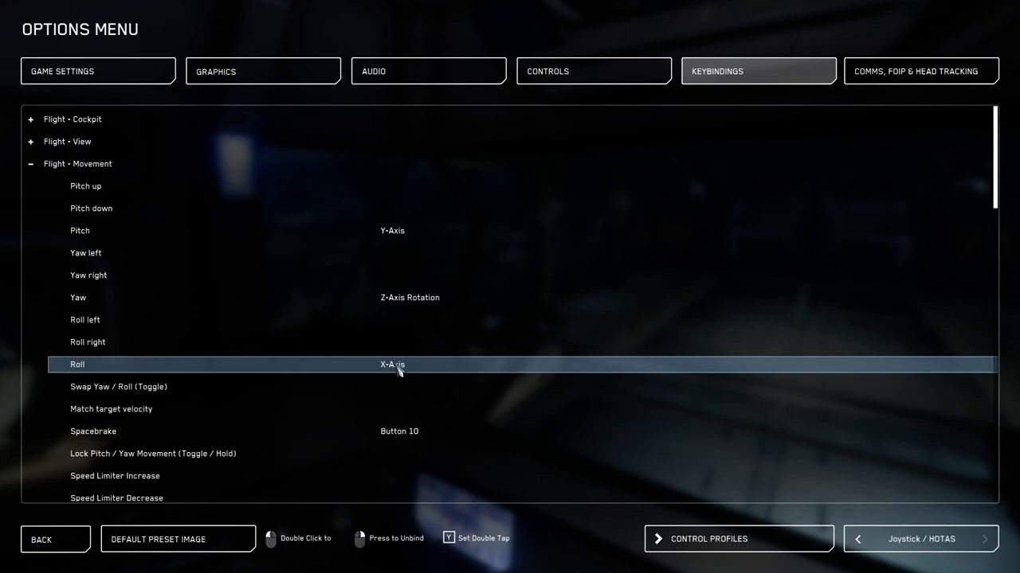
mouse_move(689, 481)
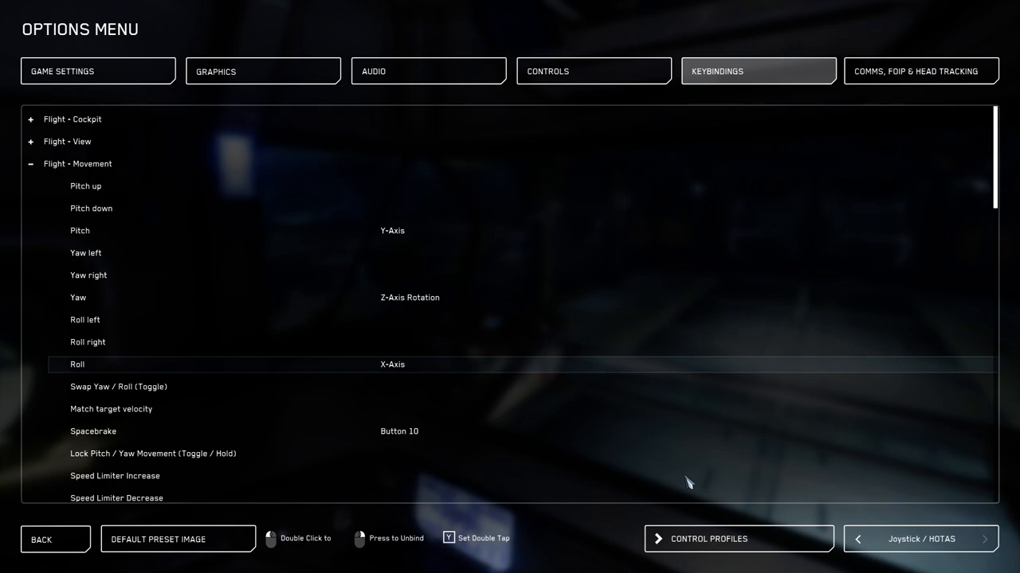
mouse_move(675, 475)
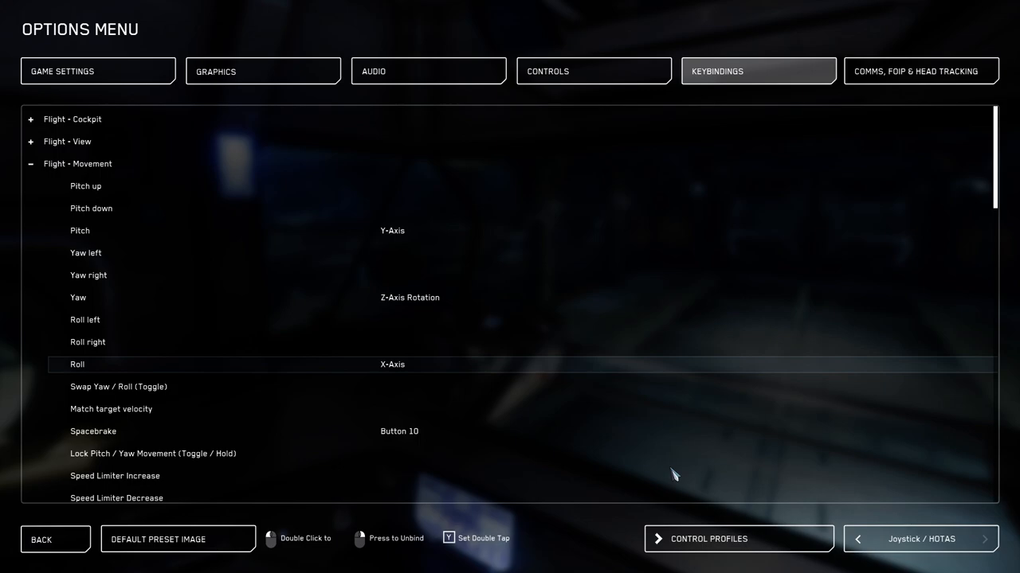
mouse_move(551, 364)
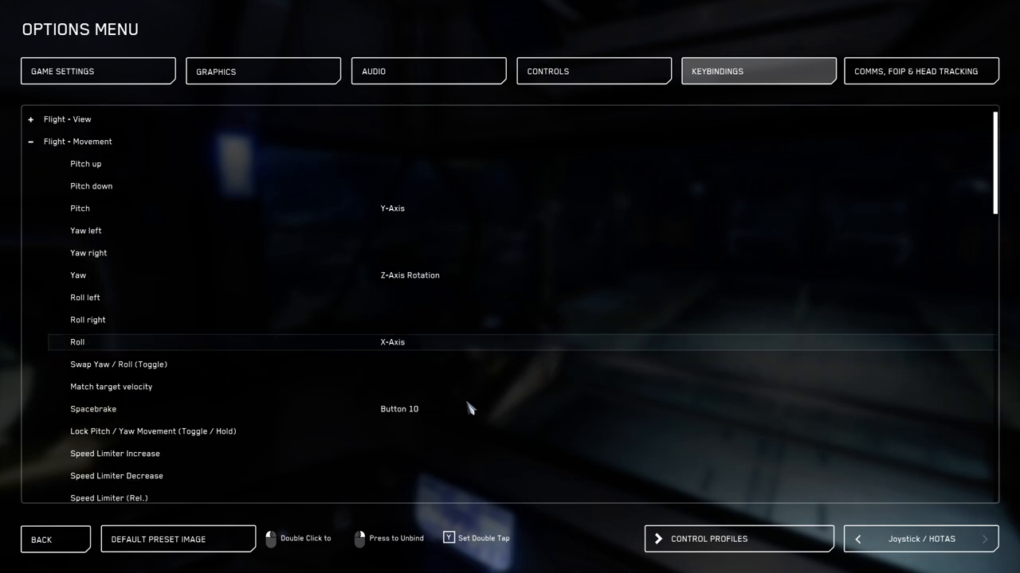
mouse_move(411, 417)
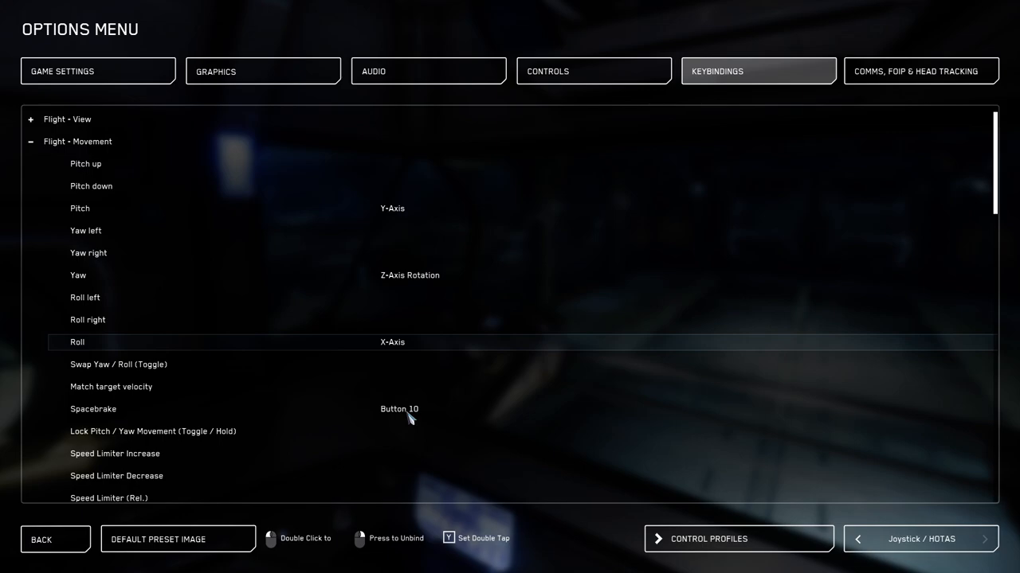
mouse_move(408, 416)
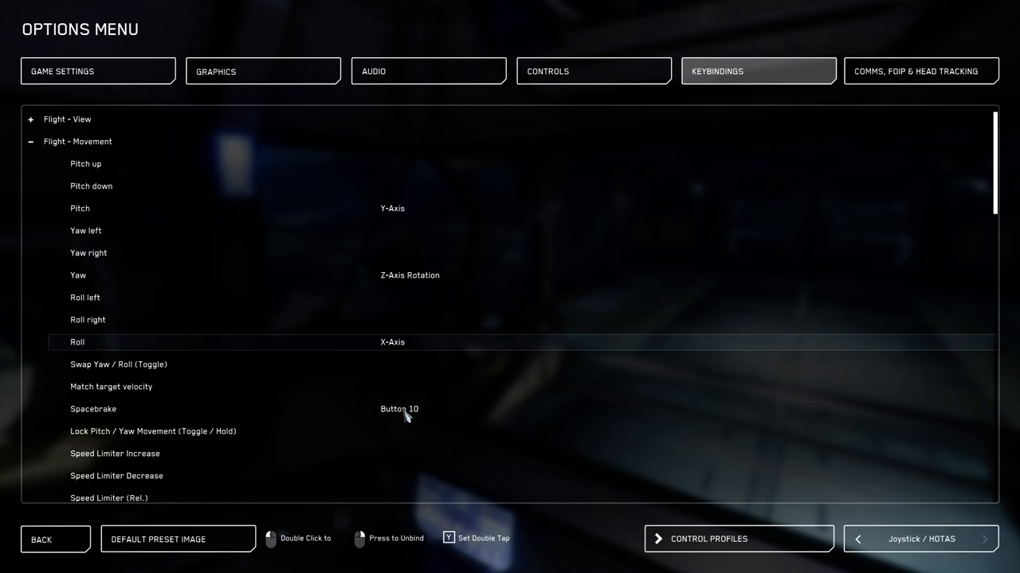
scroll(down, 3)
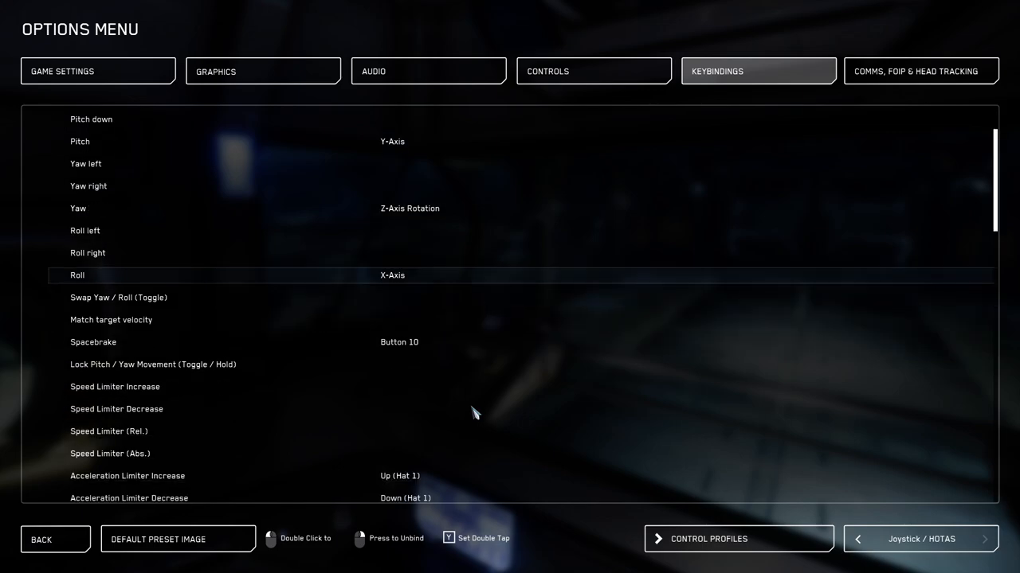
scroll(down, 3)
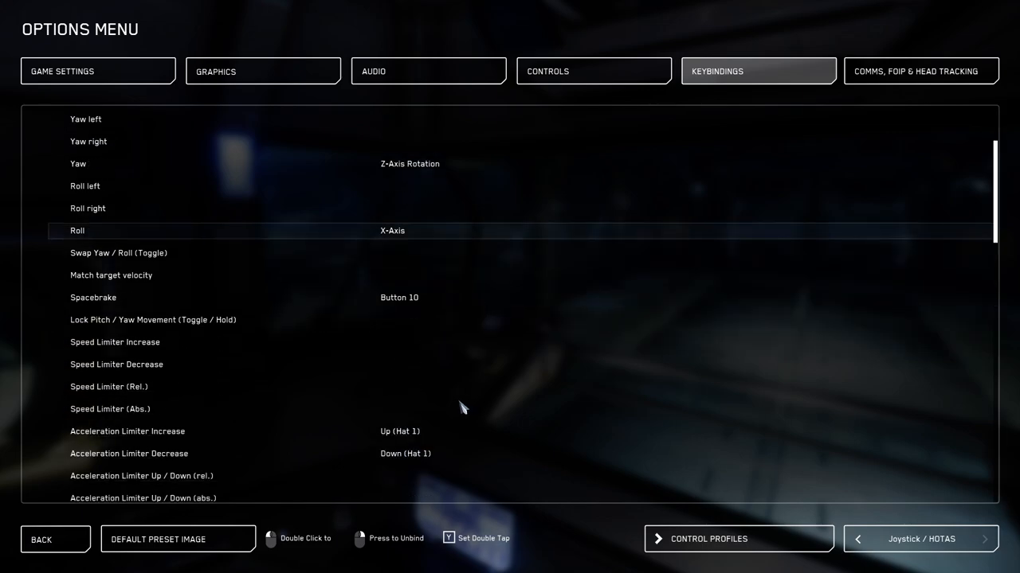
mouse_move(185, 428)
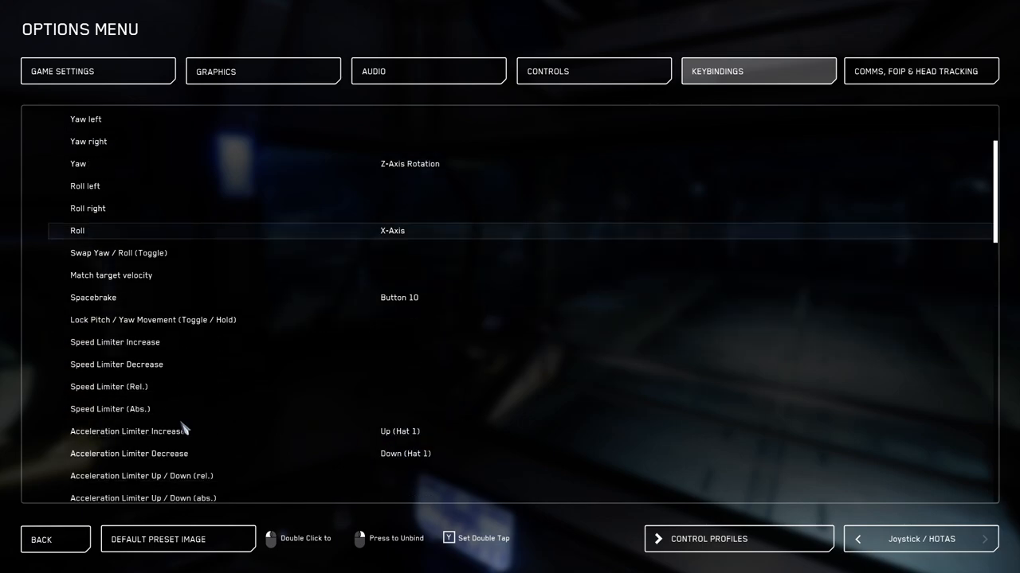
scroll(down, 3)
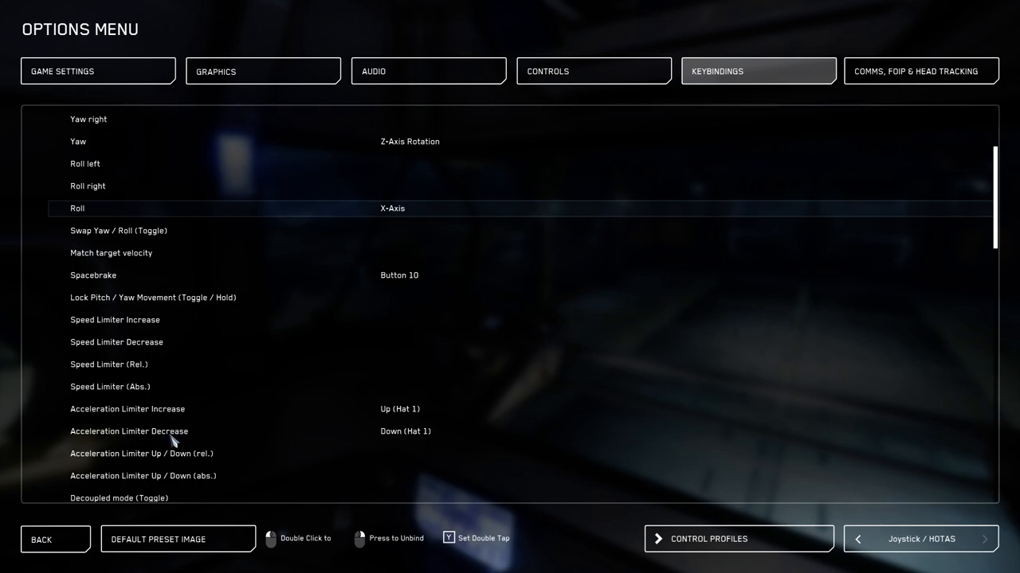
mouse_move(121, 443)
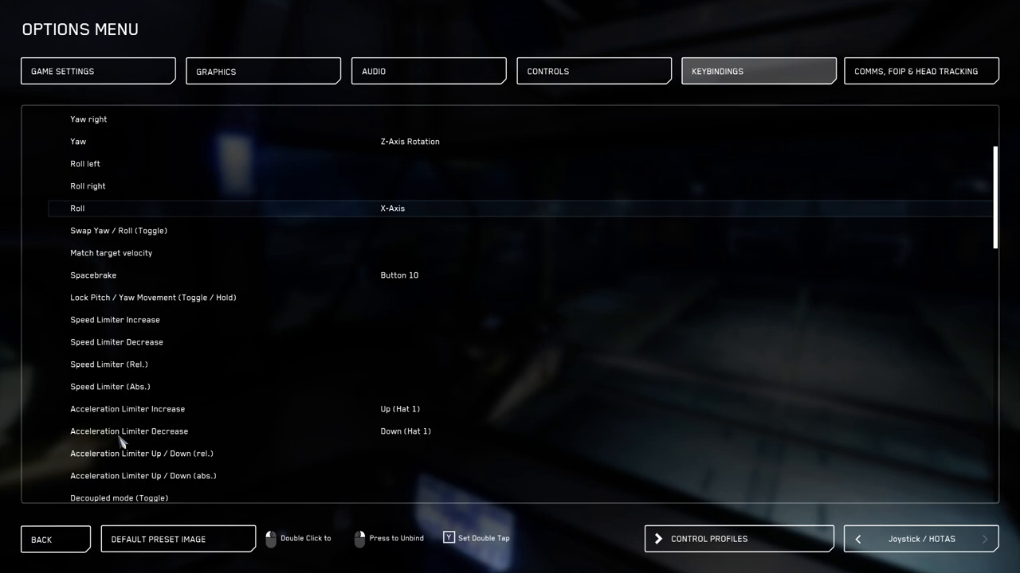
mouse_move(121, 436)
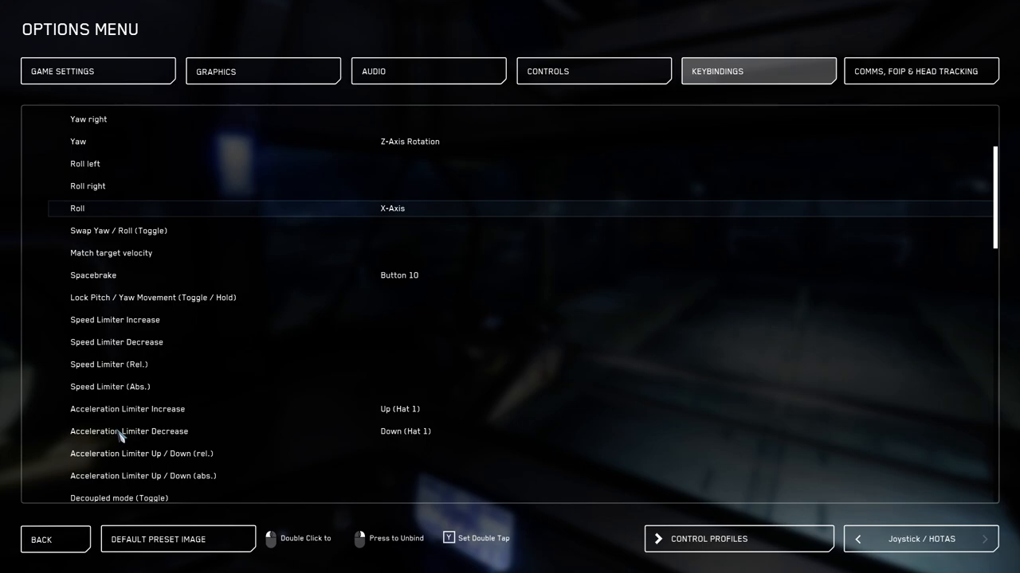
mouse_move(408, 421)
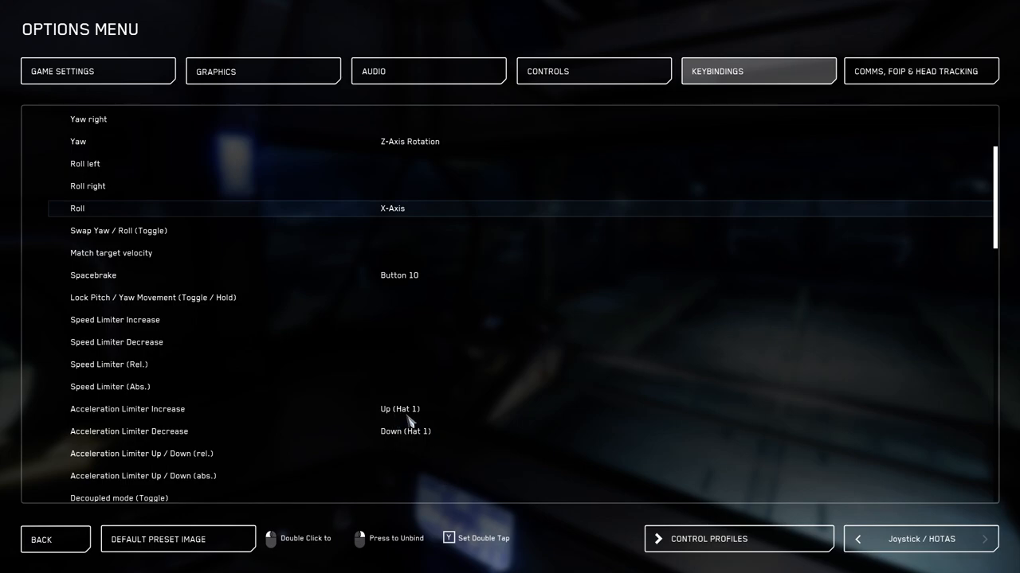
mouse_move(416, 420)
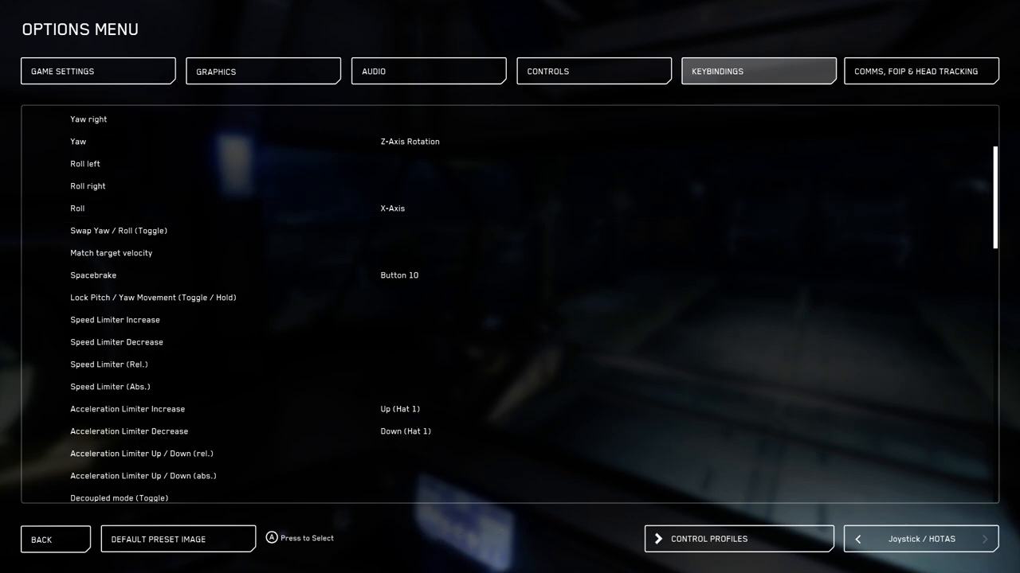
mouse_move(465, 408)
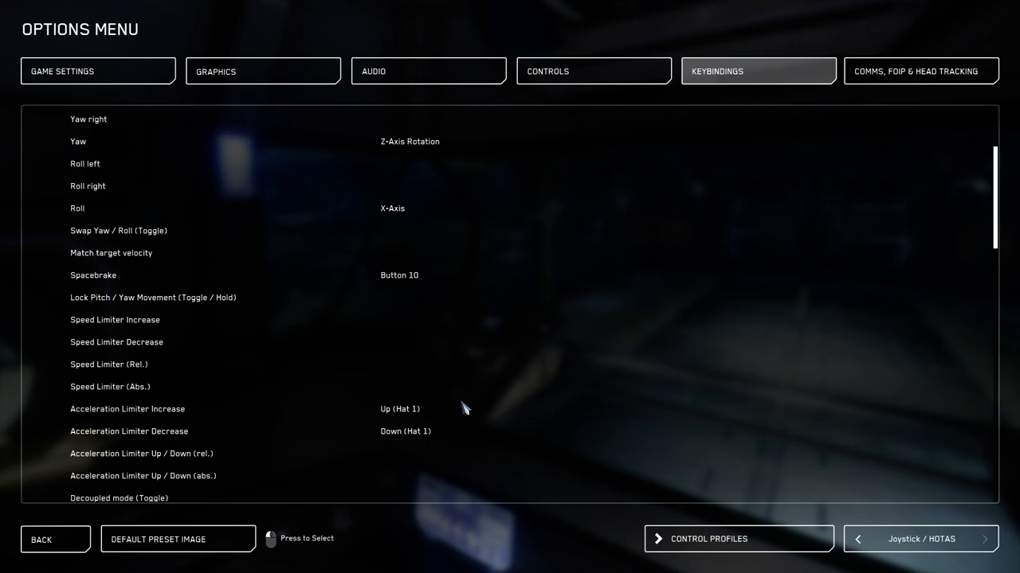
mouse_move(456, 398)
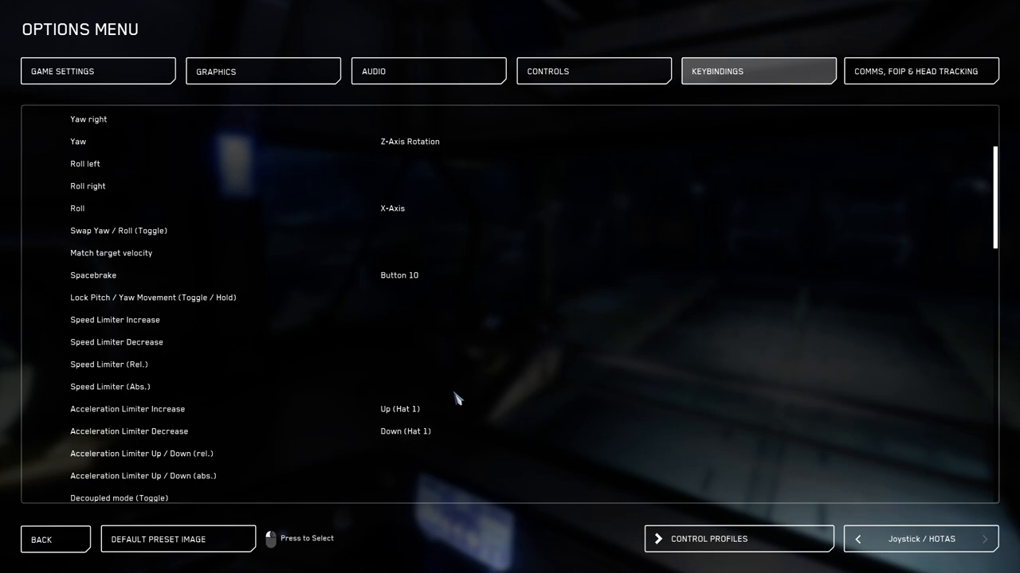
scroll(down, 3)
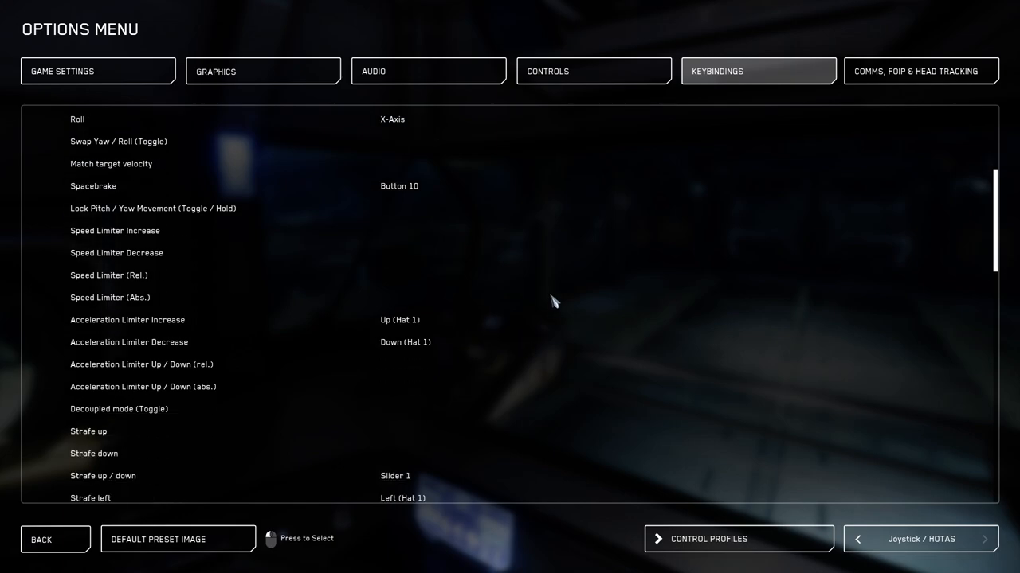
mouse_move(557, 296)
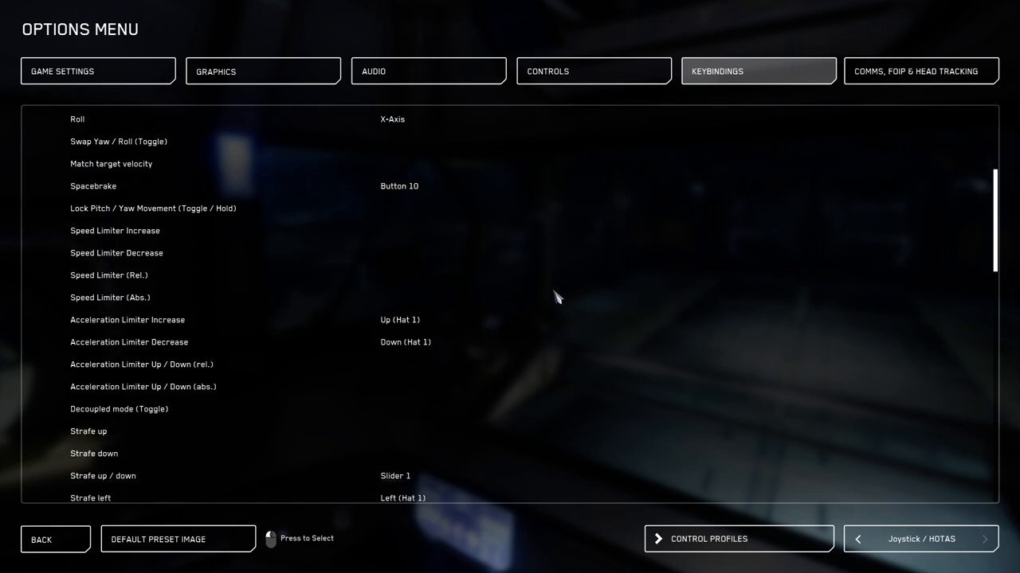
scroll(down, 3)
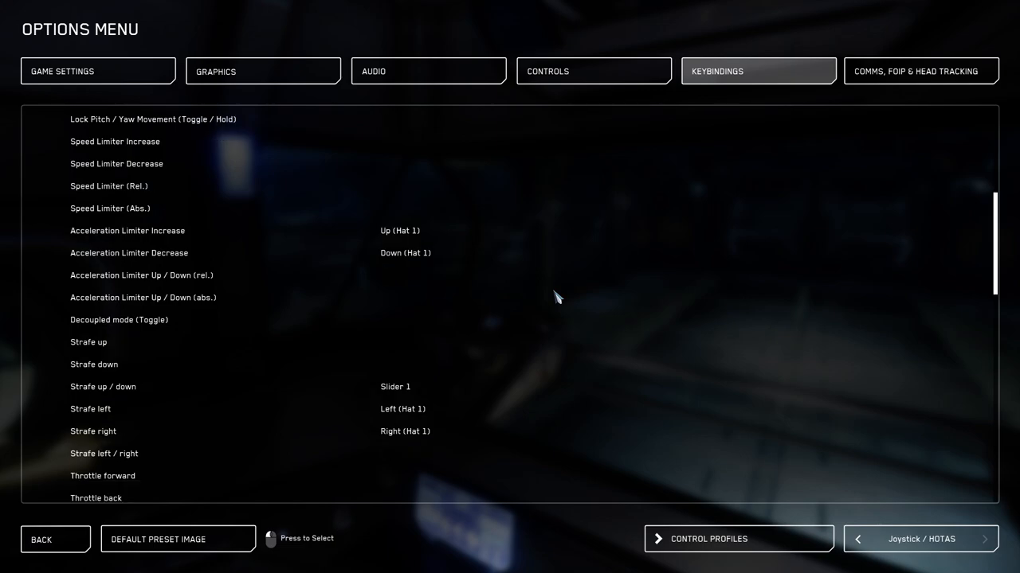
mouse_move(232, 376)
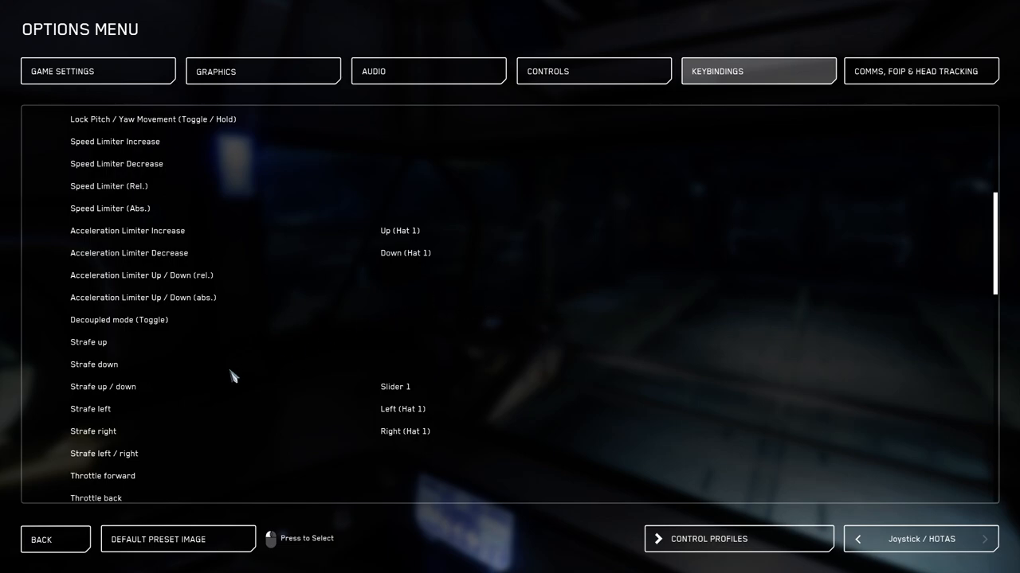
mouse_move(99, 392)
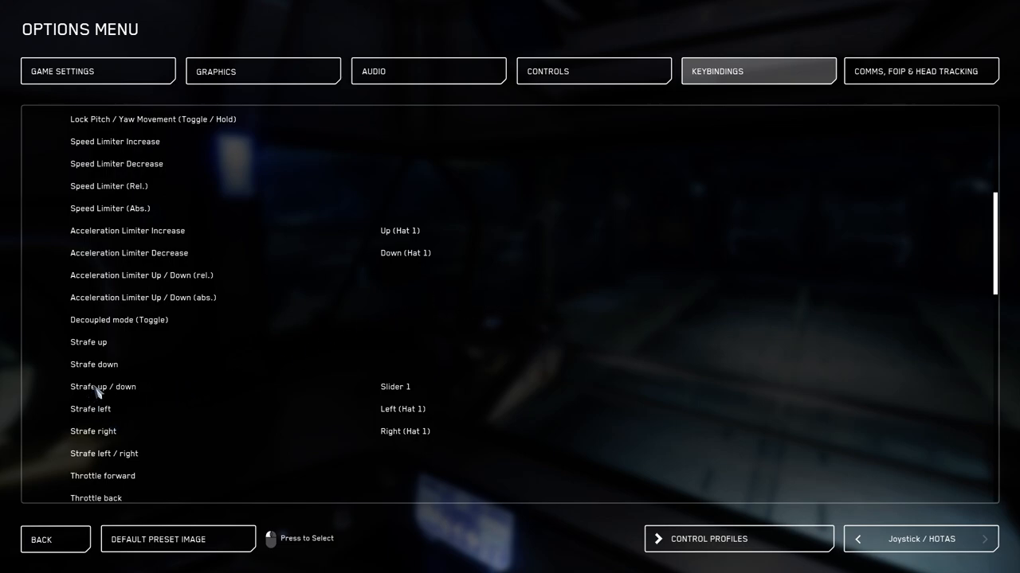
mouse_move(412, 391)
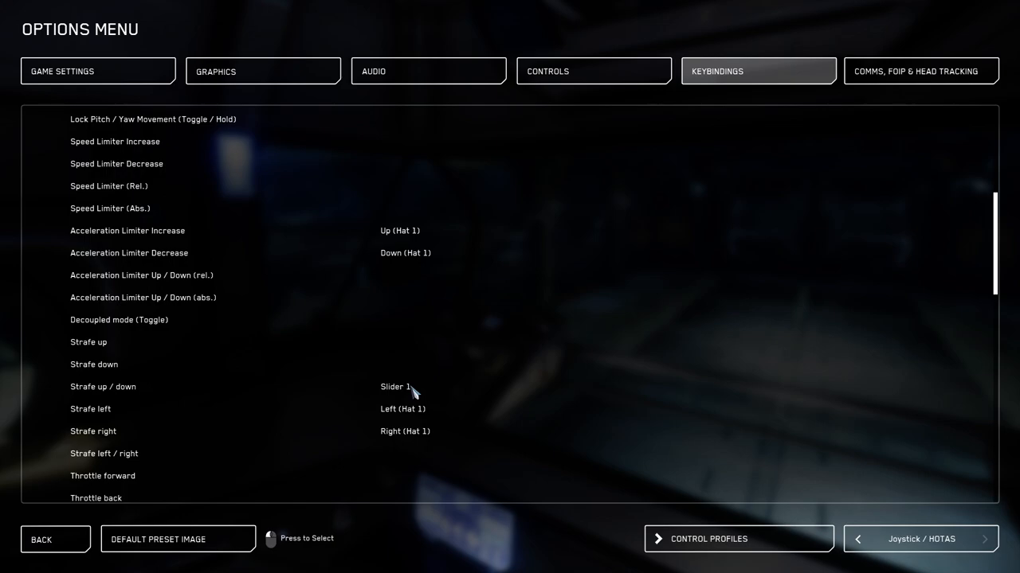
mouse_move(421, 398)
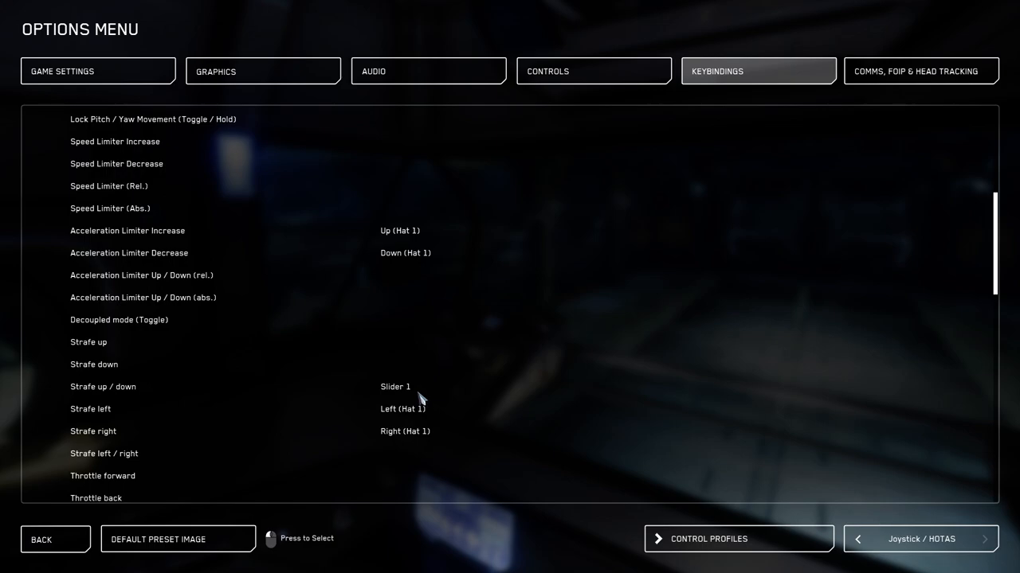
scroll(down, 3)
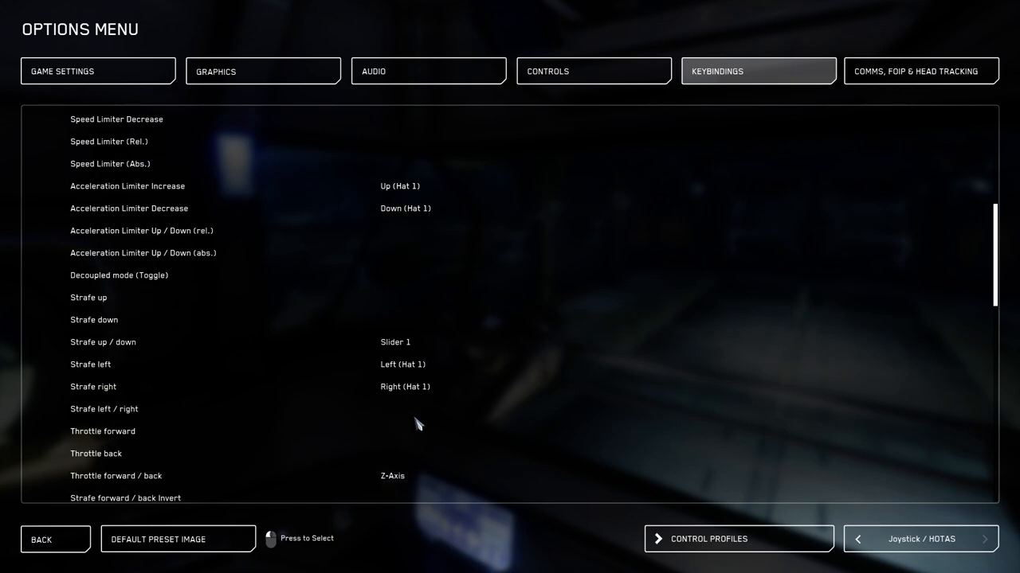
mouse_move(446, 395)
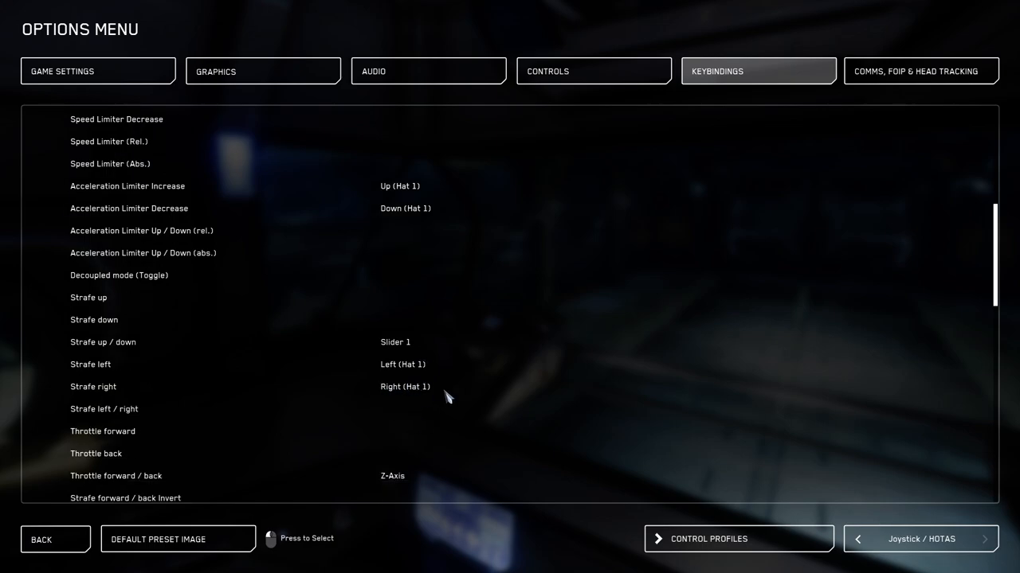
mouse_move(422, 369)
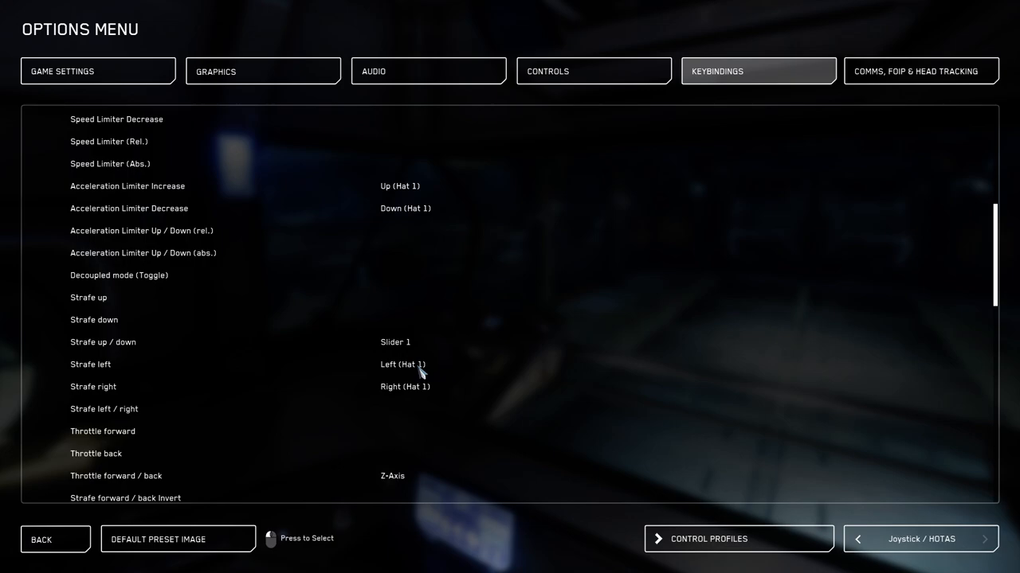
mouse_move(392, 379)
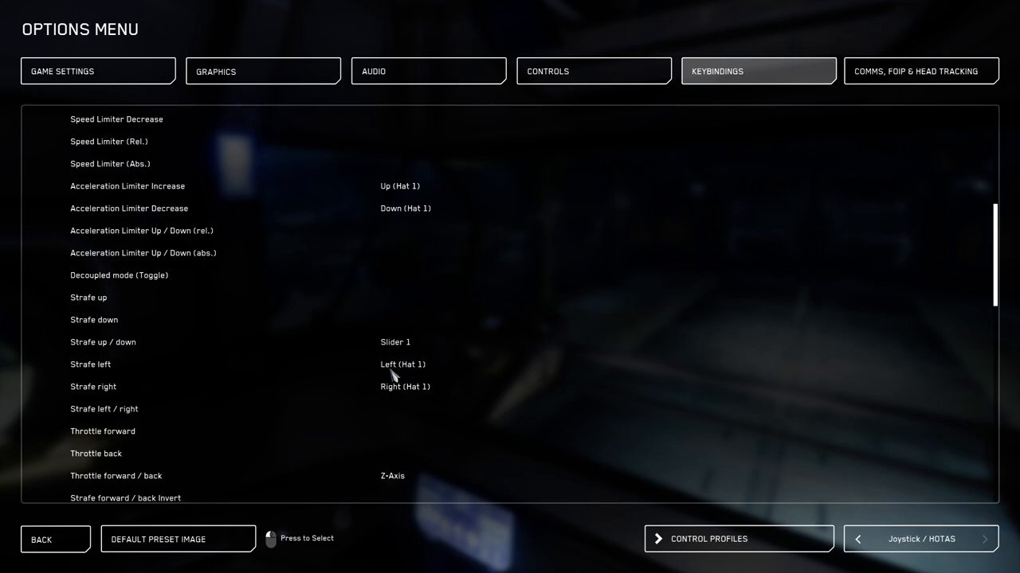
scroll(down, 3)
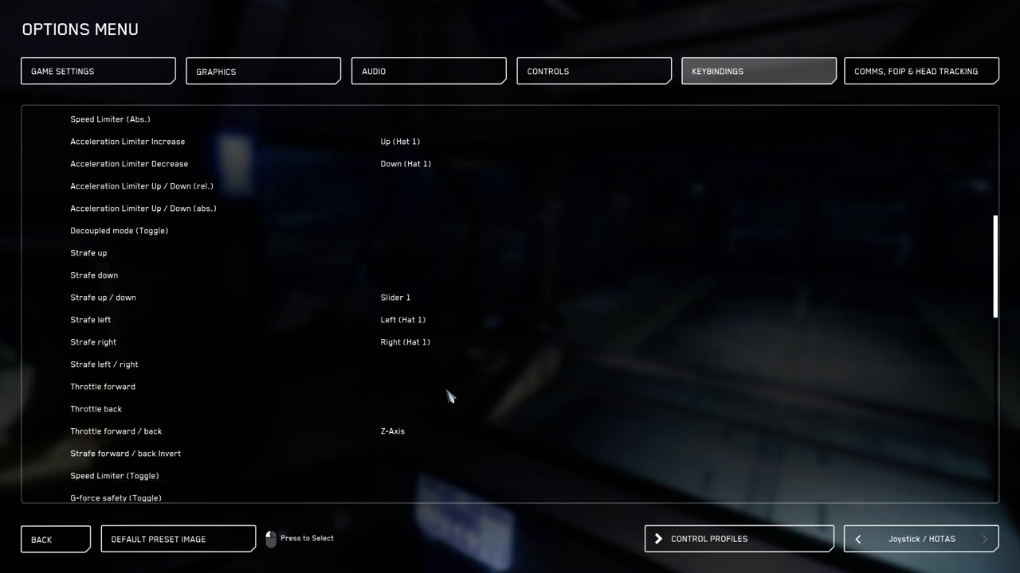
mouse_move(465, 384)
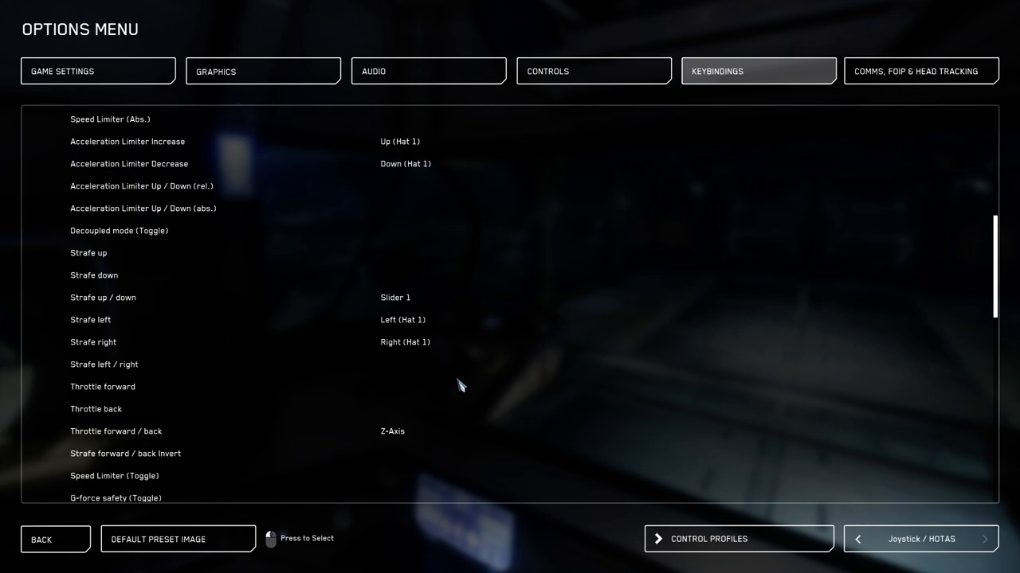
mouse_move(453, 446)
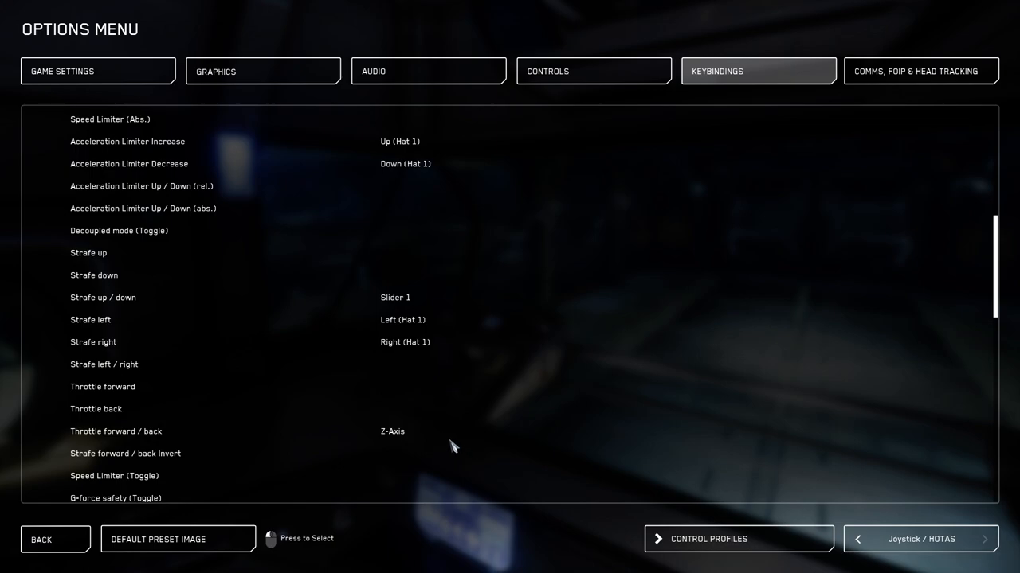
mouse_move(446, 446)
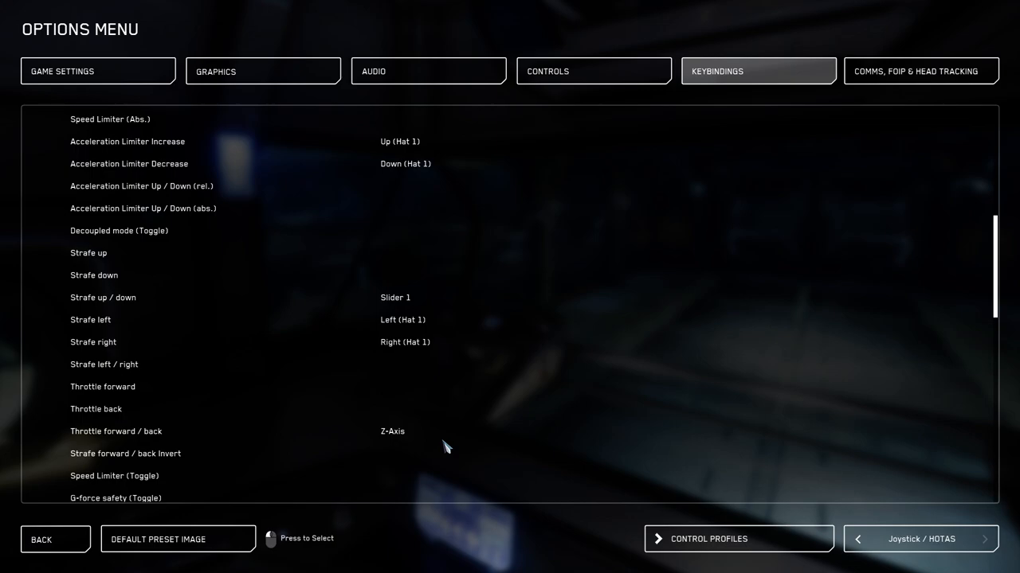
mouse_move(477, 422)
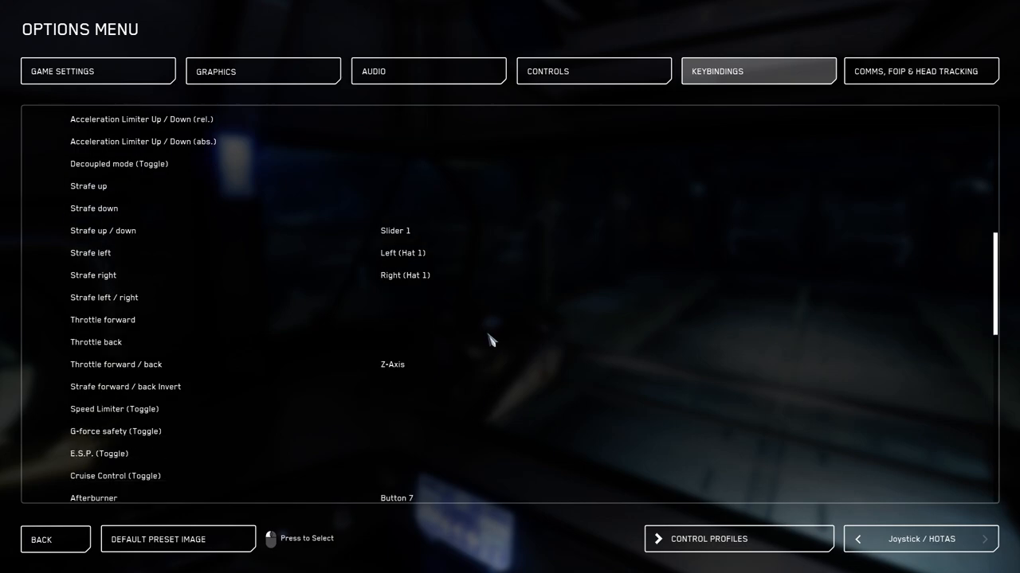
scroll(down, 3)
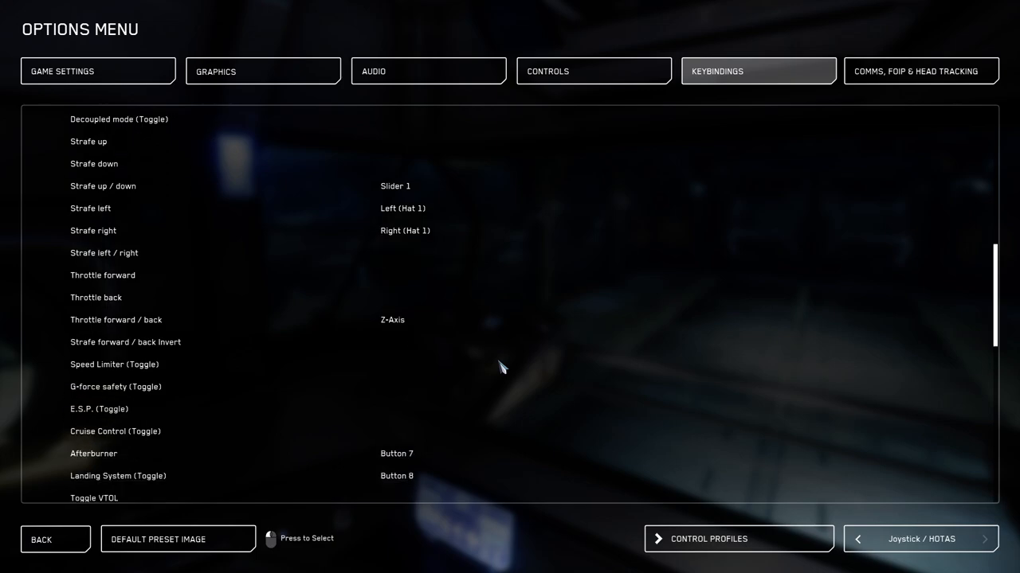
mouse_move(504, 360)
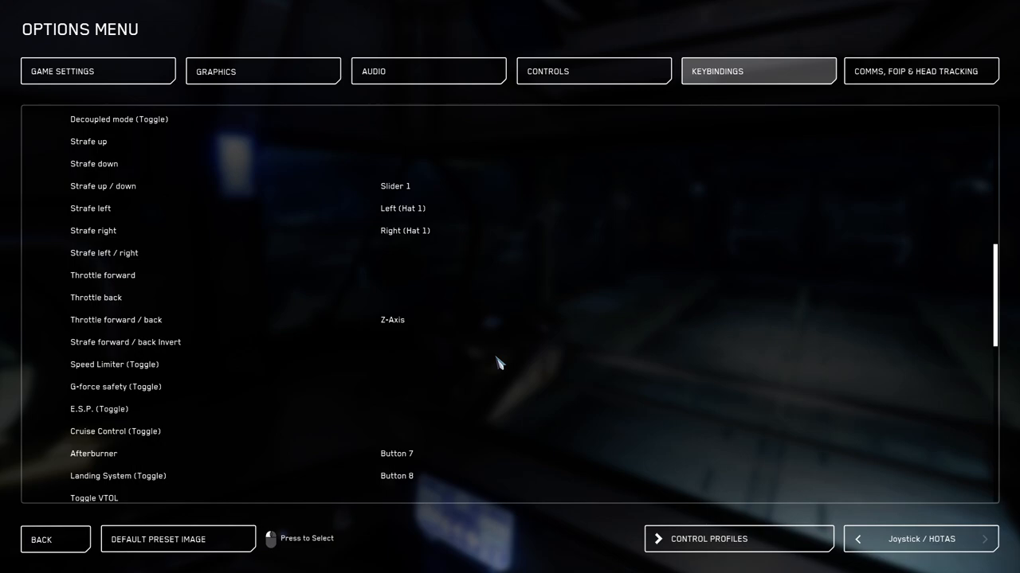
mouse_move(422, 343)
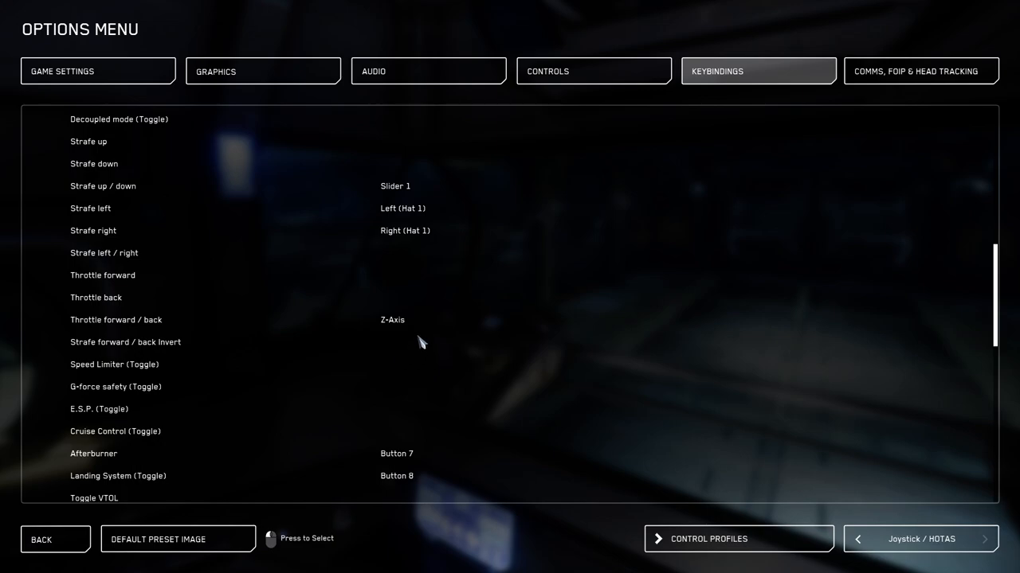
scroll(down, 3)
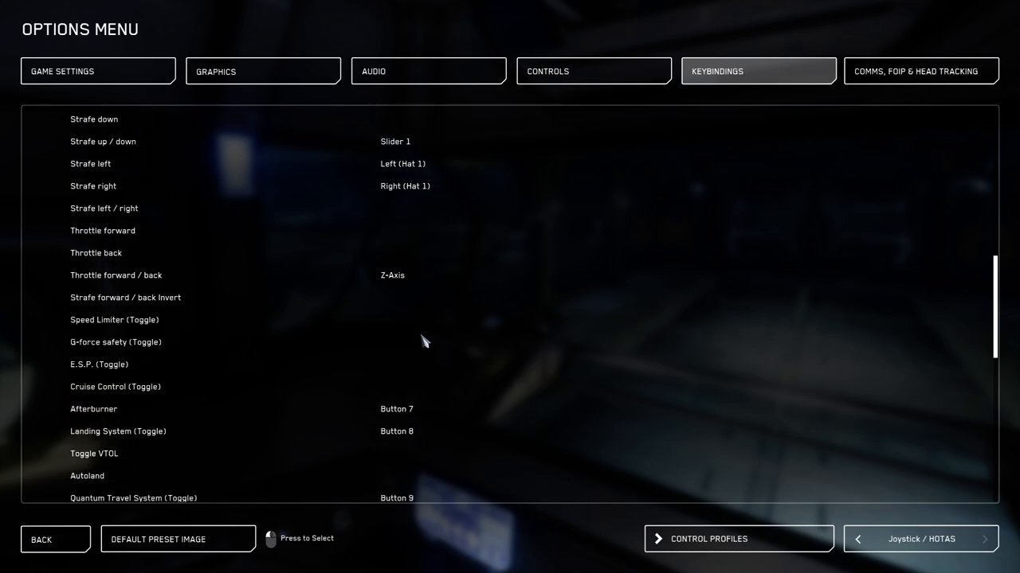
mouse_move(374, 297)
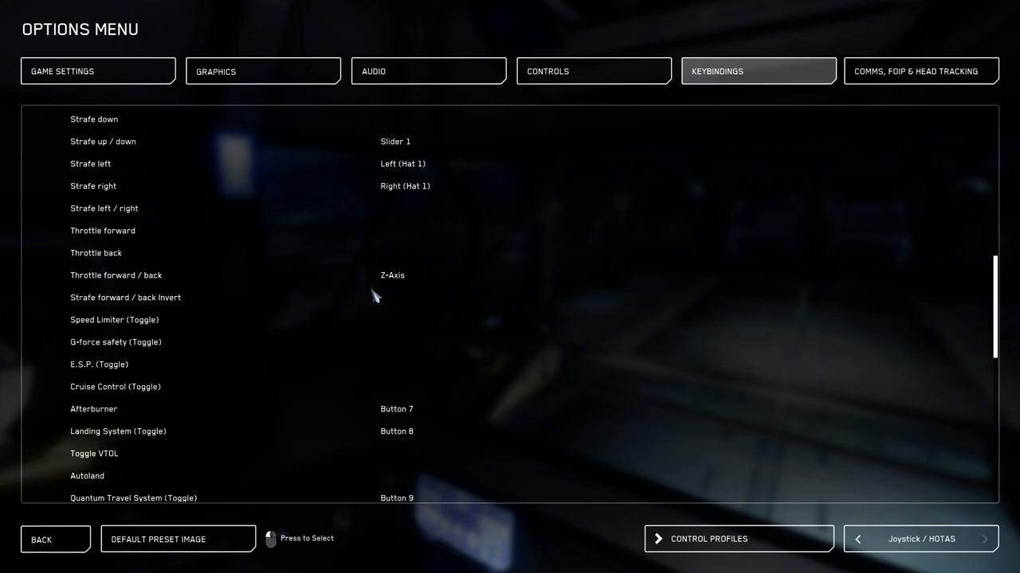
mouse_move(366, 316)
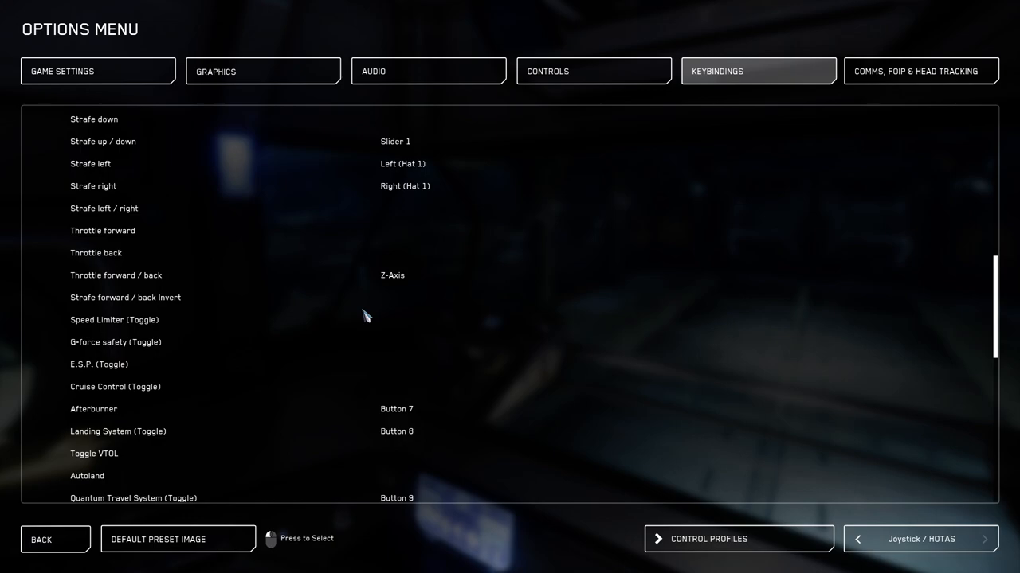
scroll(down, 3)
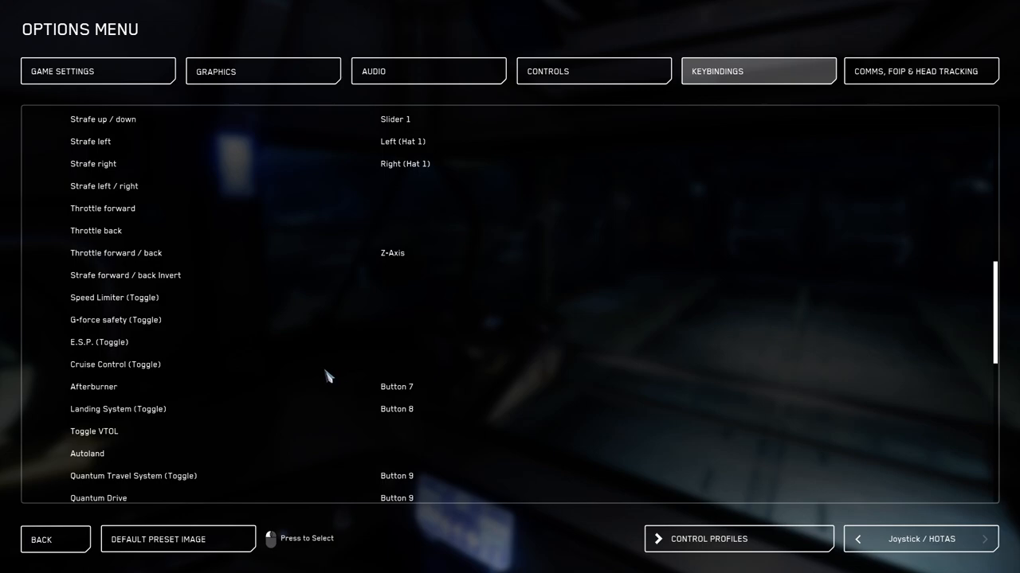
scroll(down, 3)
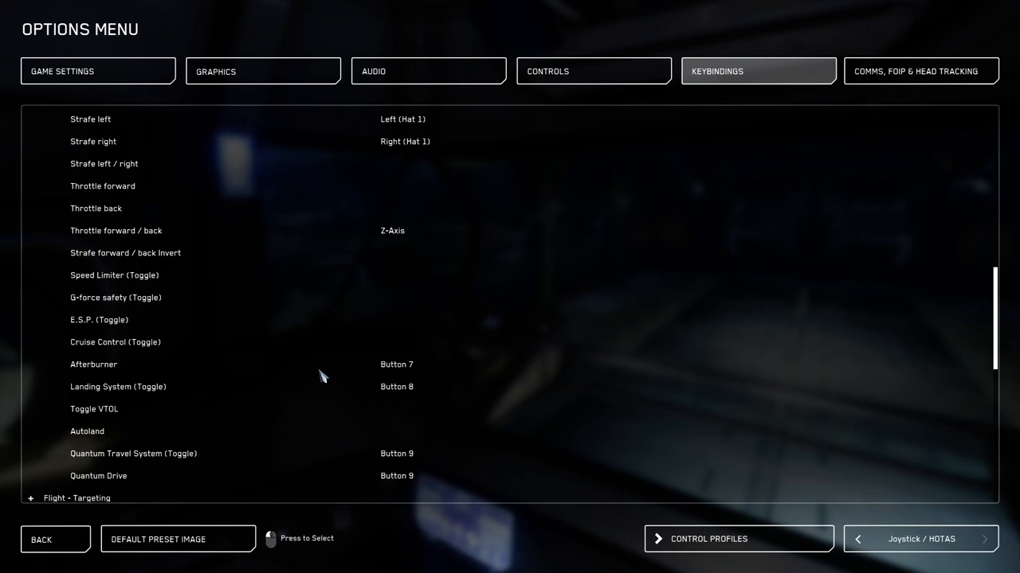
mouse_move(395, 469)
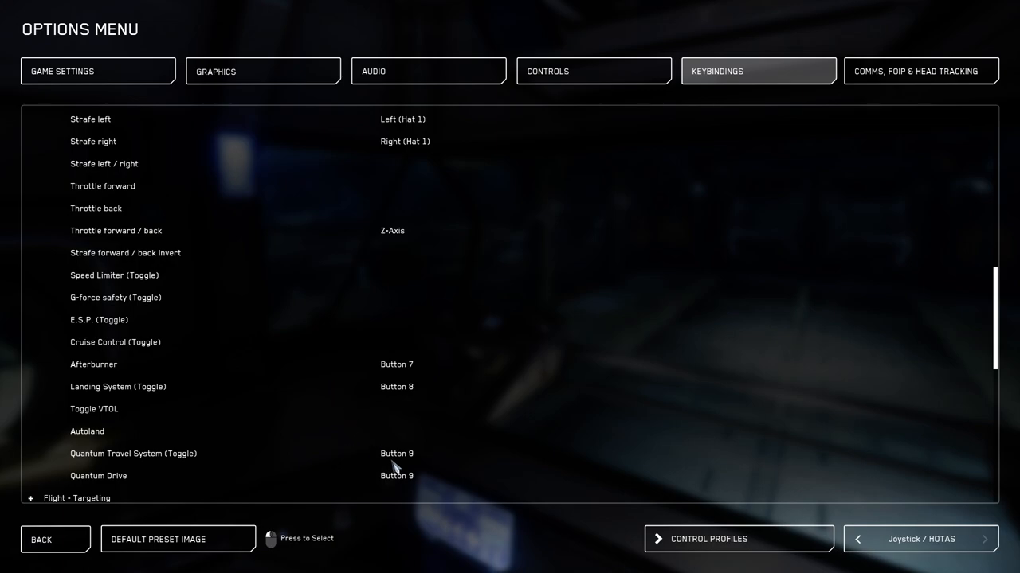
mouse_move(401, 486)
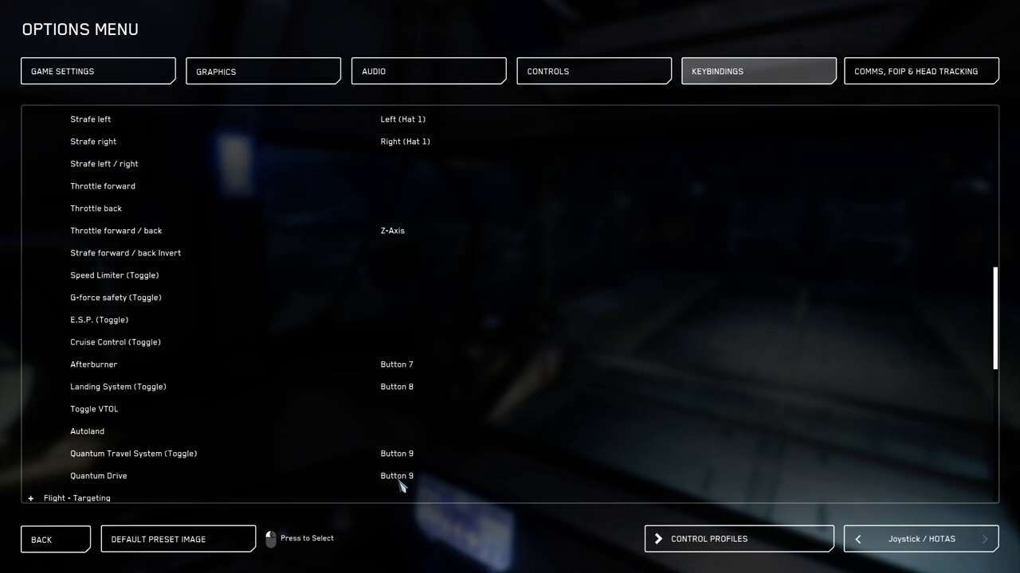
mouse_move(408, 484)
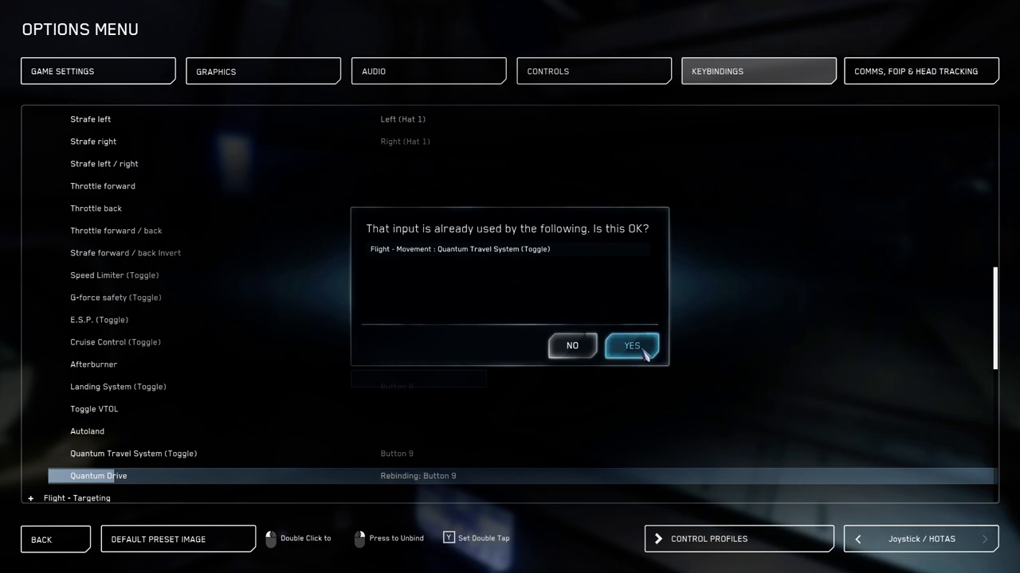
Confirm Quantum Drive on Button 9, sharing it with the Quantum Travel System toggle
click(631, 344)
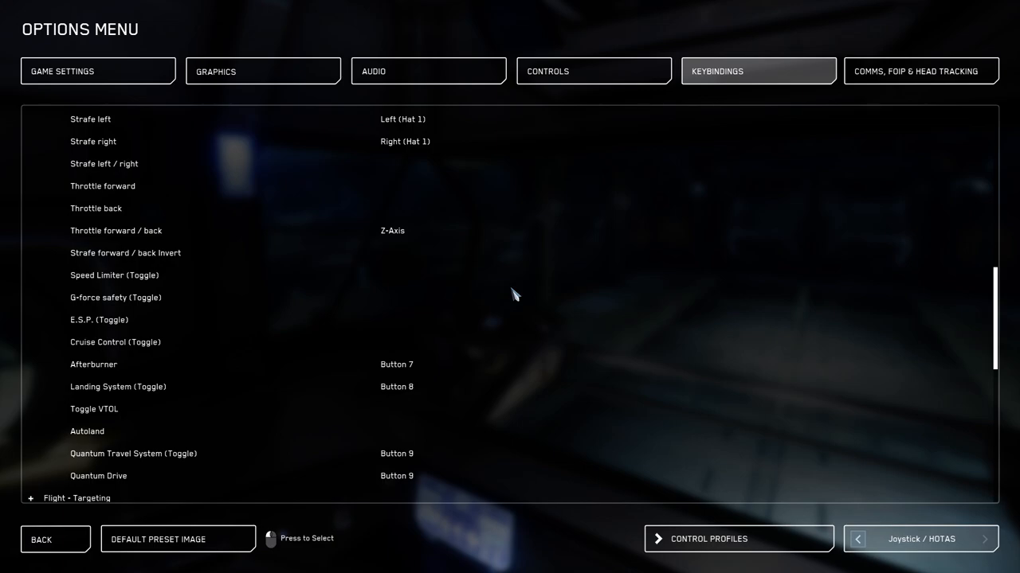
mouse_move(386, 301)
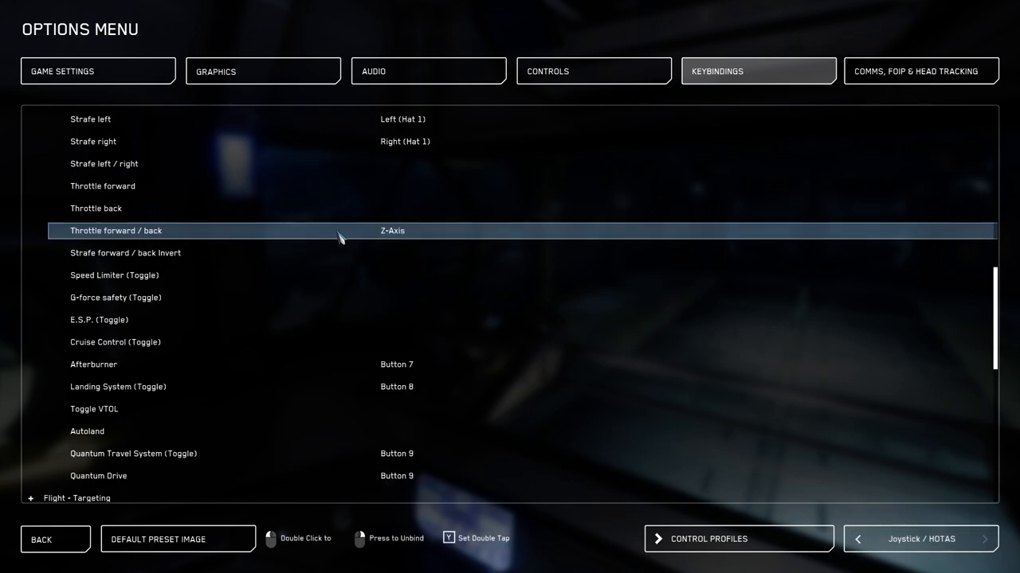
mouse_move(408, 238)
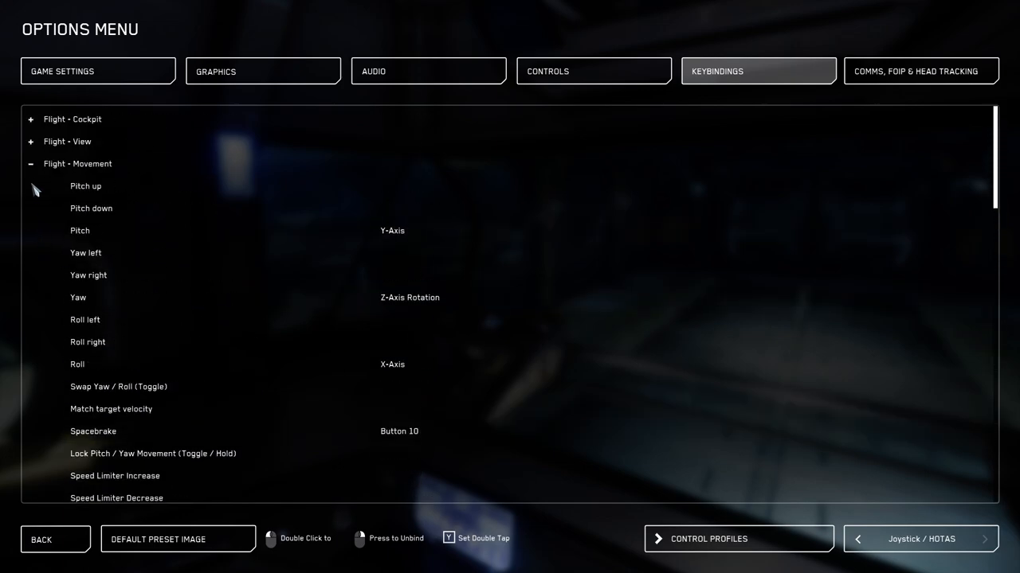
Expand Flight - Targeting to show Lock Selected Target and Unlock Locked Target on Button 2
click(30, 162)
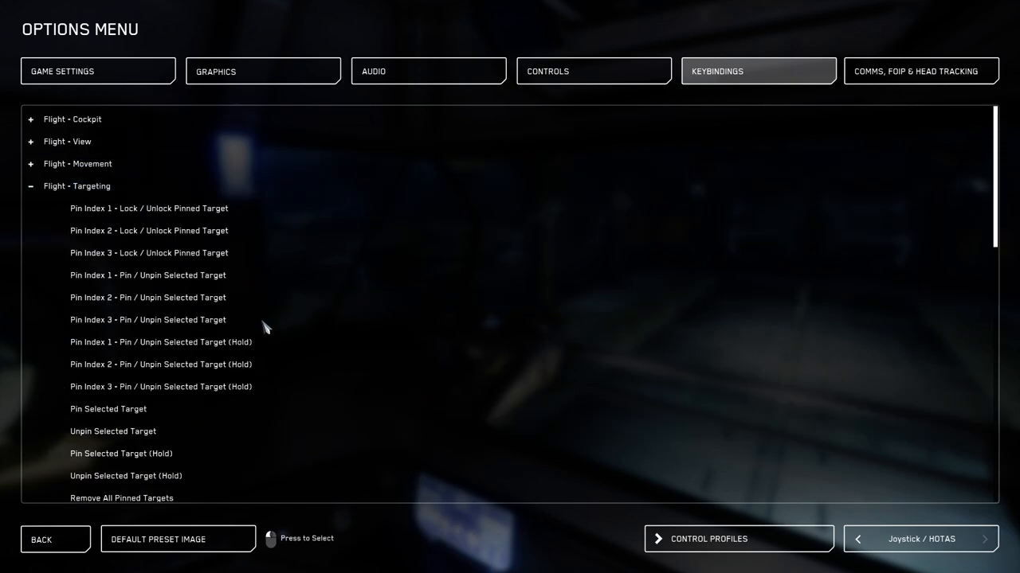
scroll(down, 3)
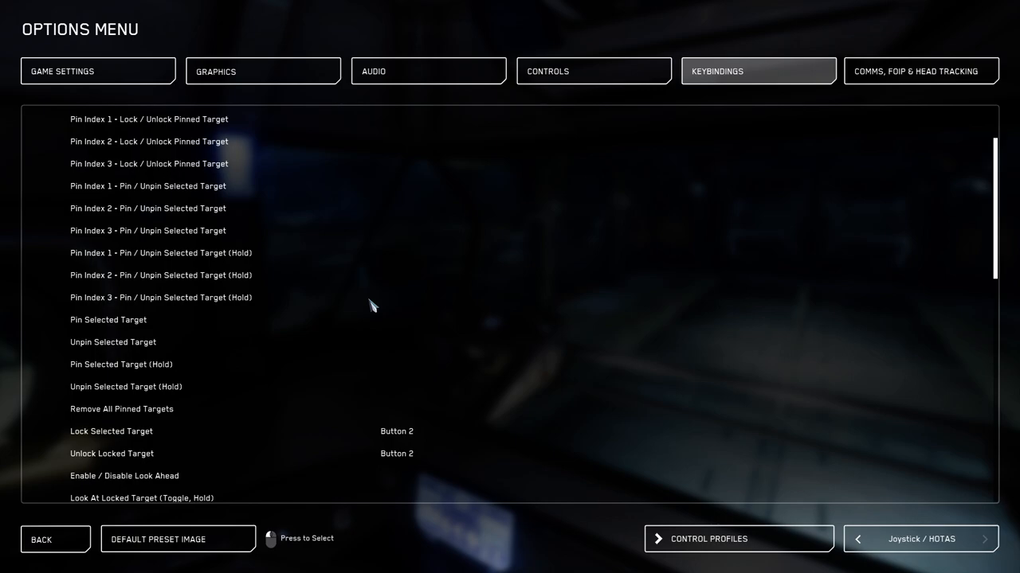
mouse_move(310, 309)
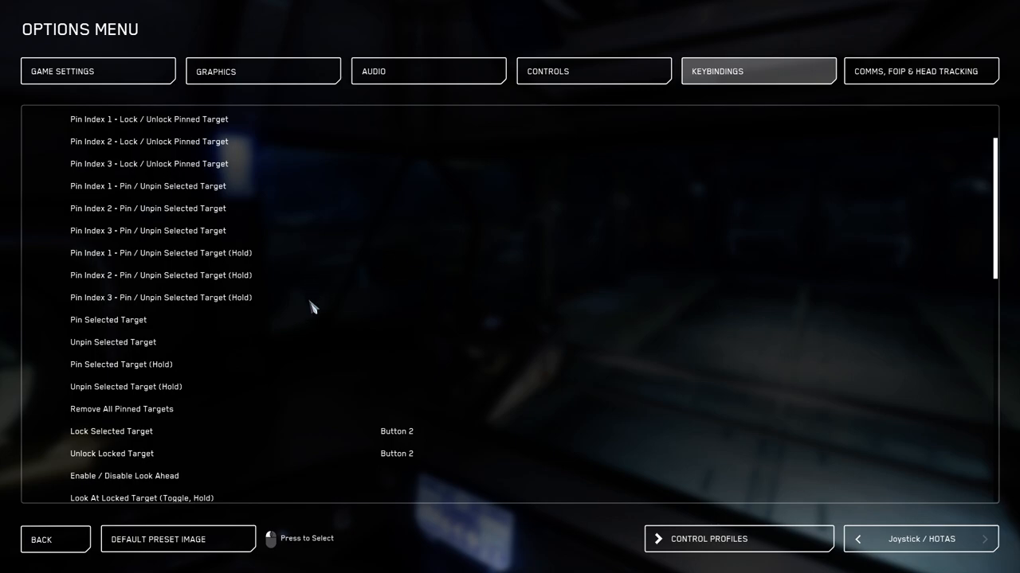
Scroll down to the Flight - Target Cycling group, whose cycle actions are all unassigned
scroll(down, 3)
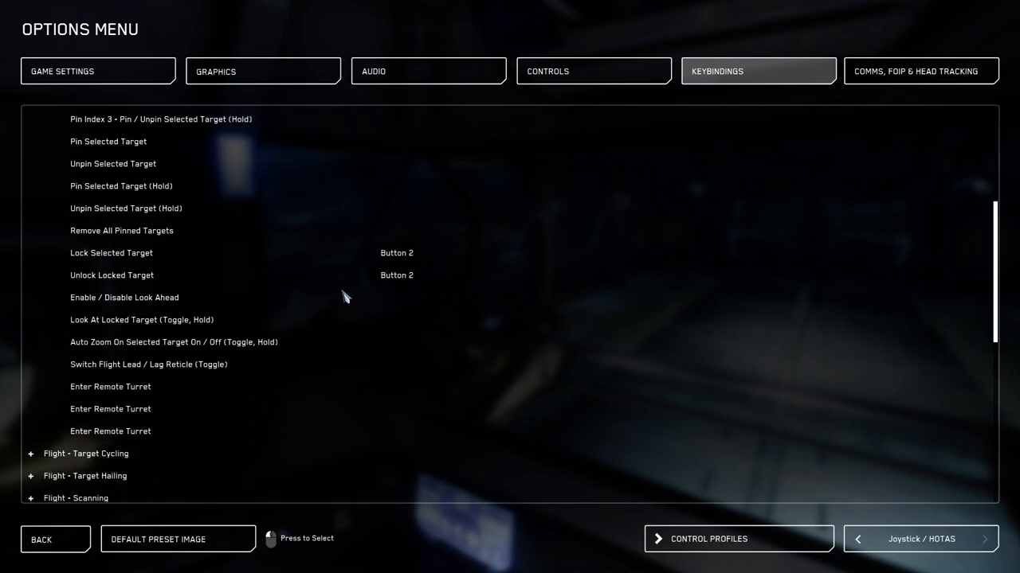
scroll(down, 3)
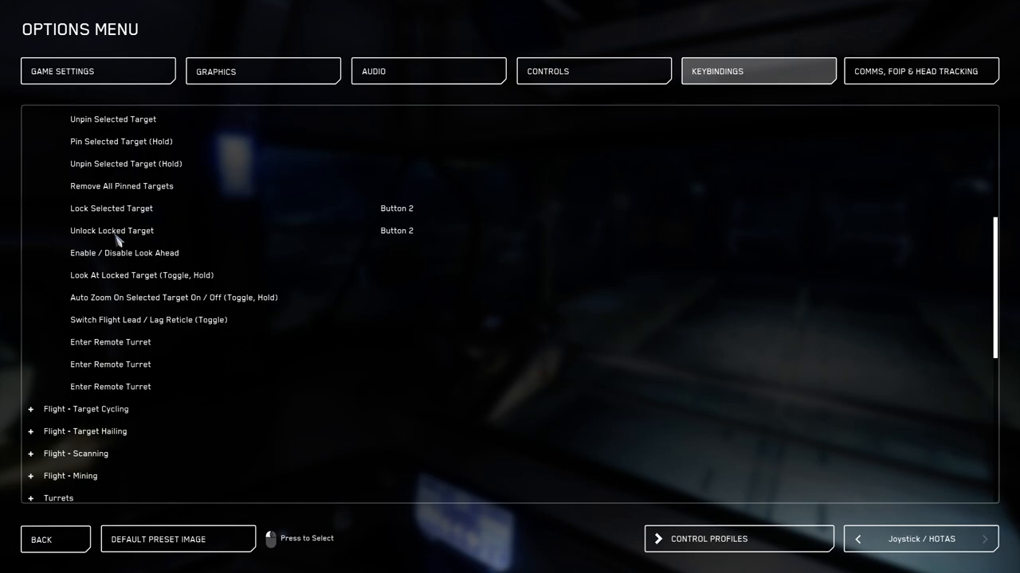
mouse_move(386, 236)
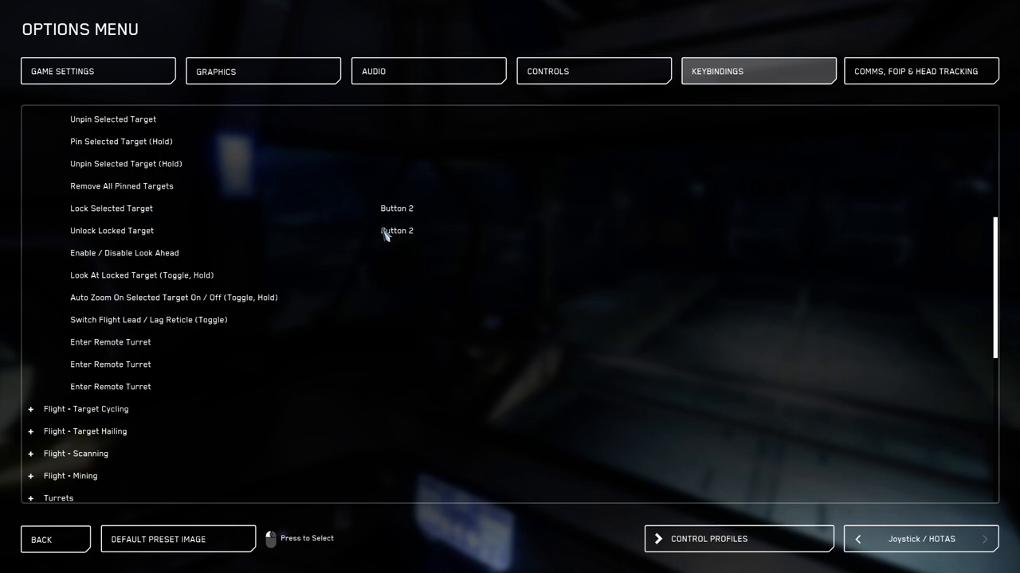
mouse_move(382, 233)
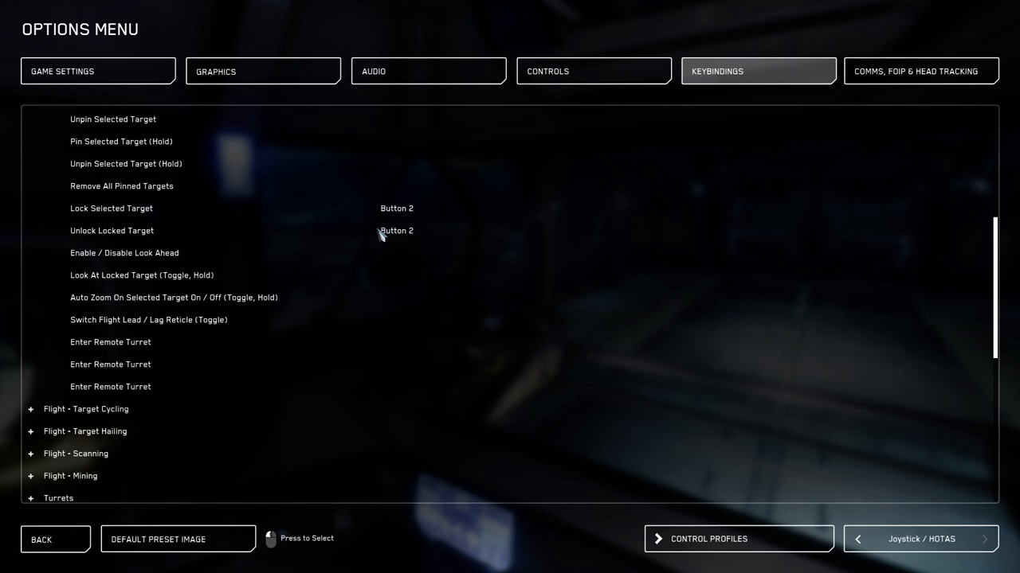
scroll(down, 3)
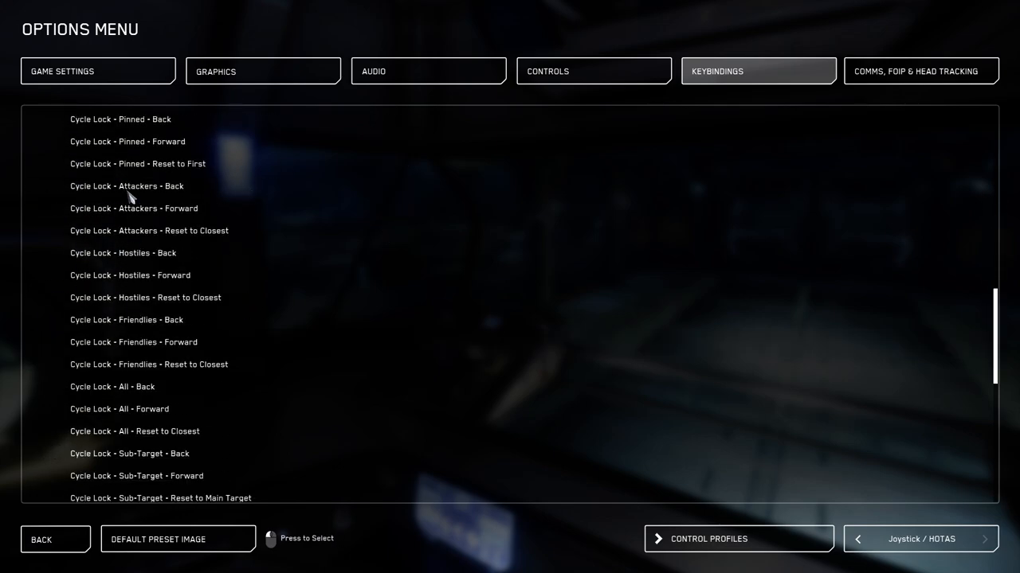
scroll(down, 3)
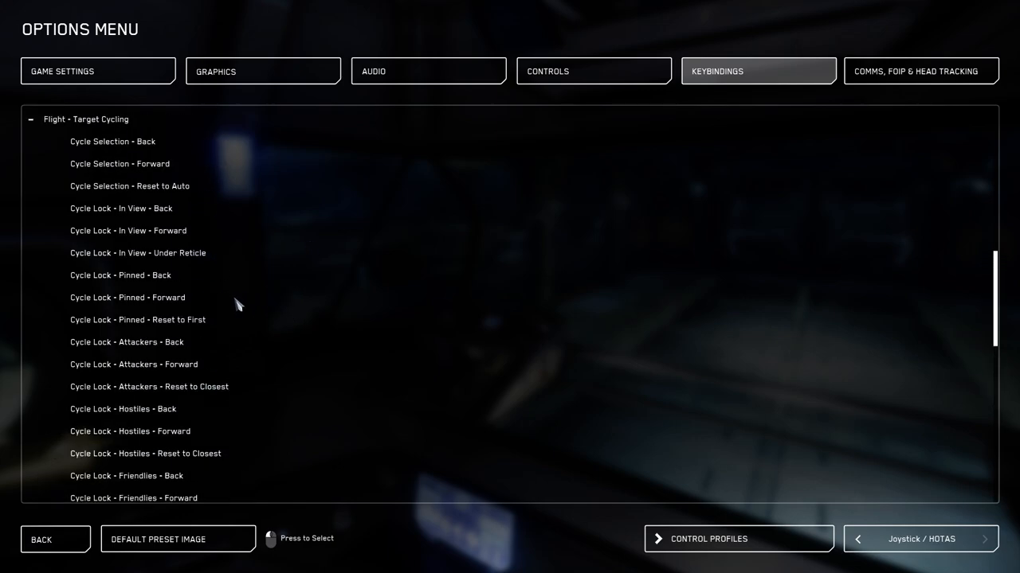
Close Target Cycling, check Flight - Scanning, then expand Flight - Mining showing lasers on Buttons 1 to 4
click(30, 207)
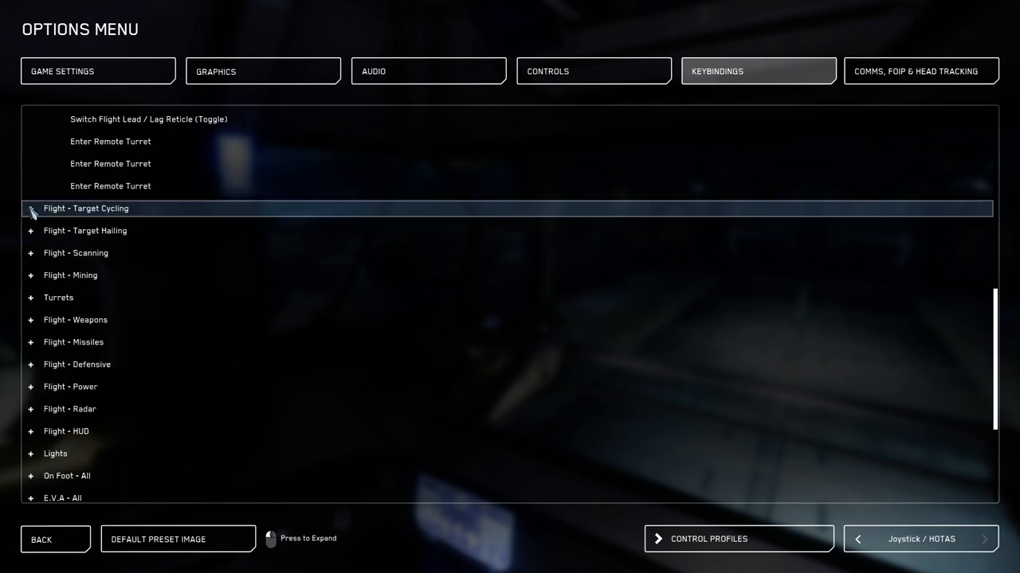
click(30, 229)
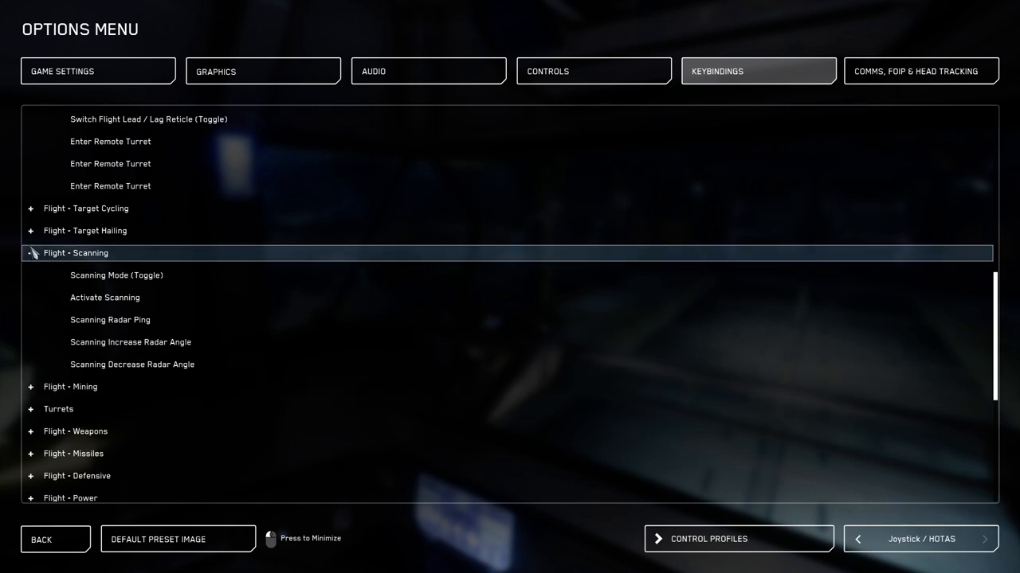
click(31, 252)
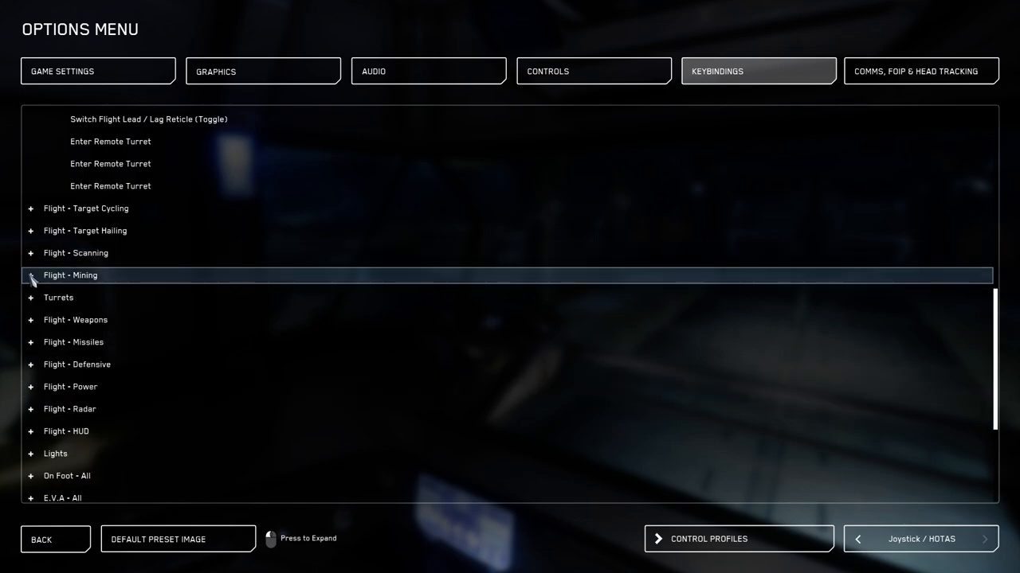
click(30, 274)
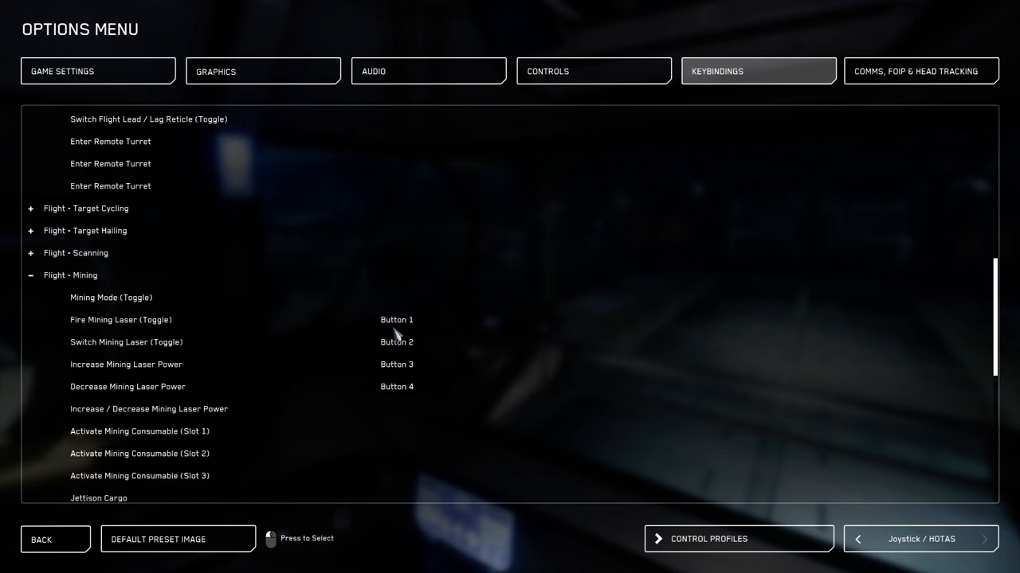
scroll(down, 3)
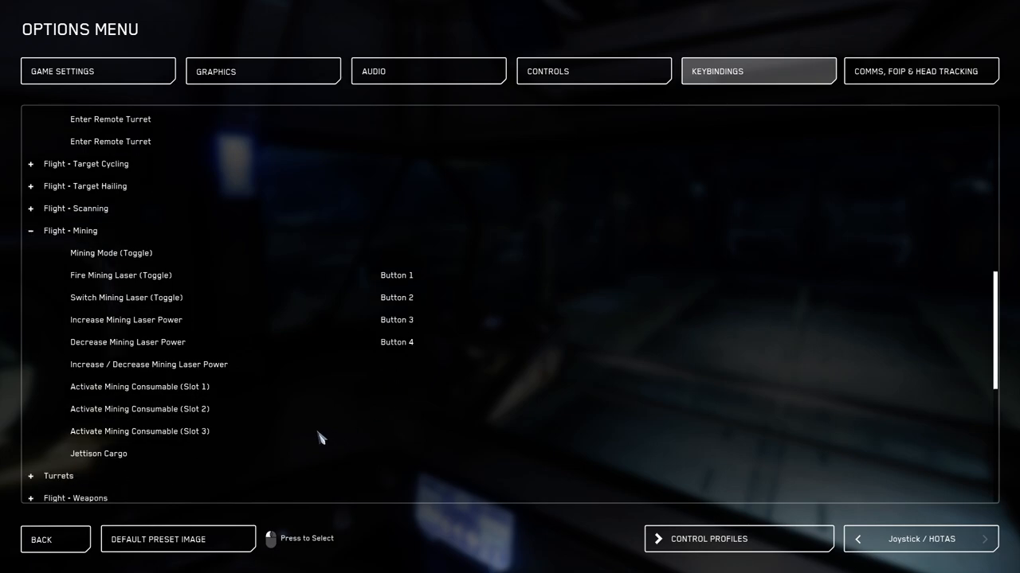
mouse_move(318, 436)
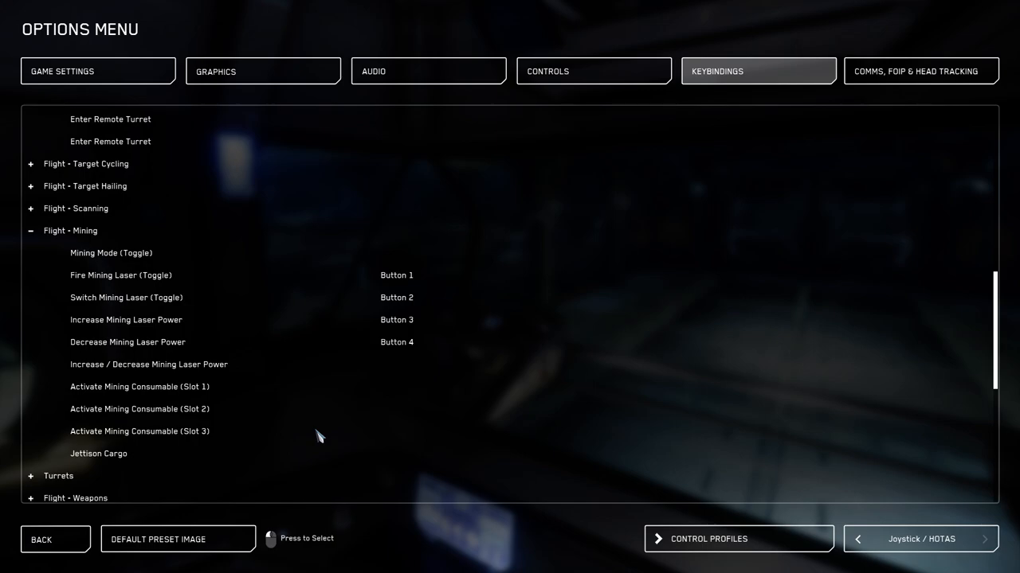
mouse_move(312, 434)
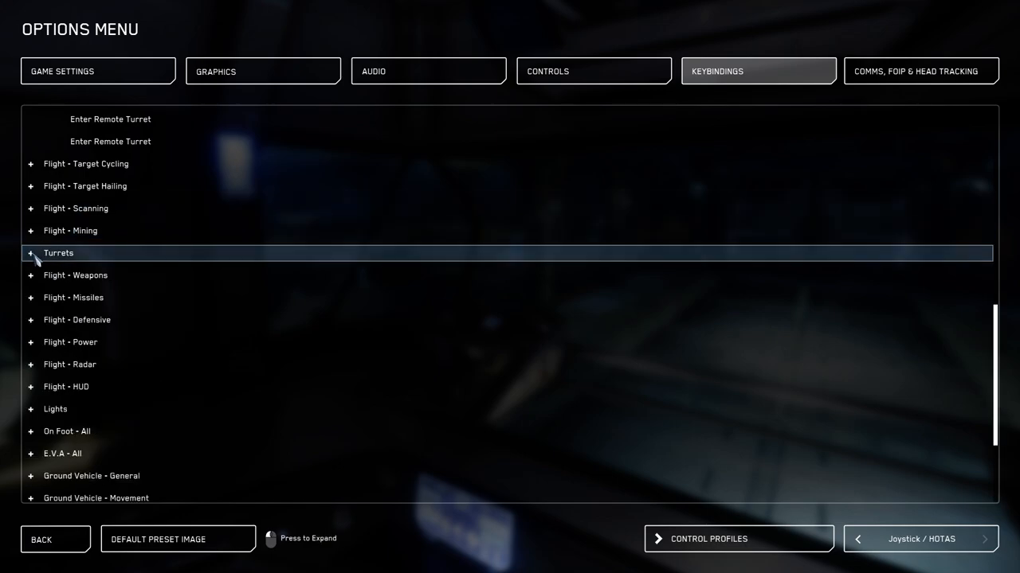
Expand Turrets and scroll through turret axes and weapon groups 1 and 2 on Buttons 1 and 2
click(30, 251)
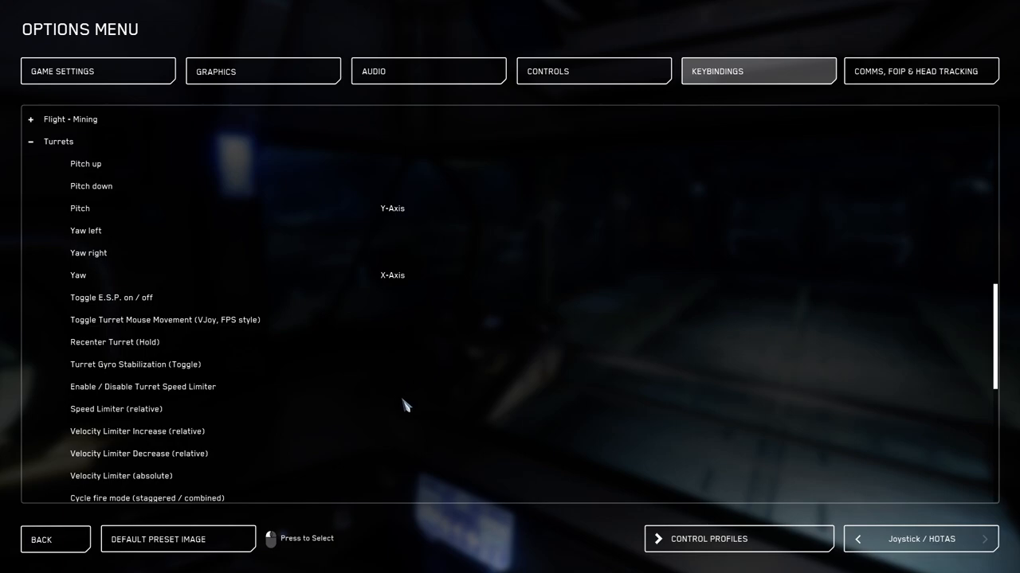
mouse_move(83, 194)
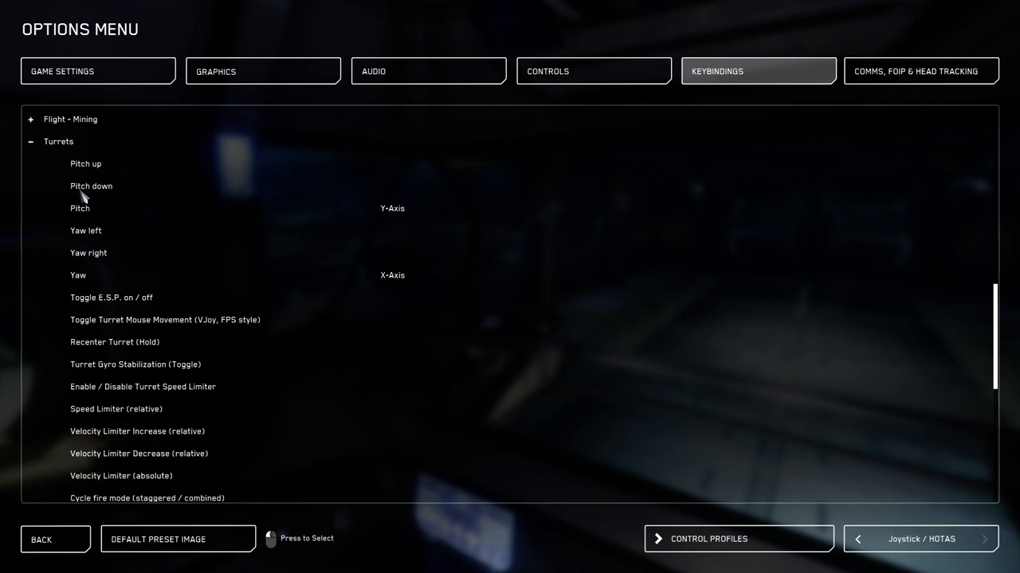
scroll(down, 3)
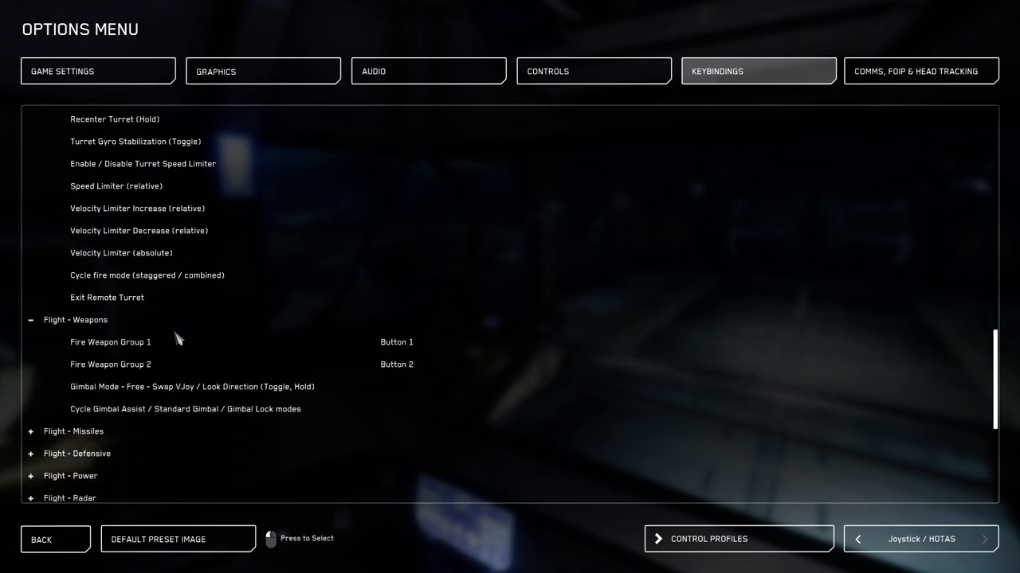
scroll(down, 3)
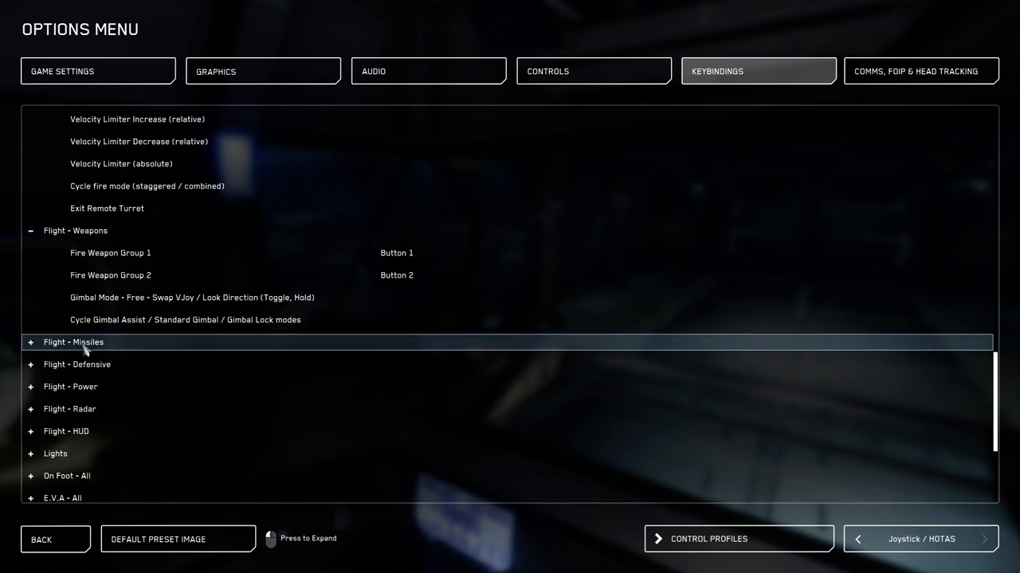
mouse_move(76, 363)
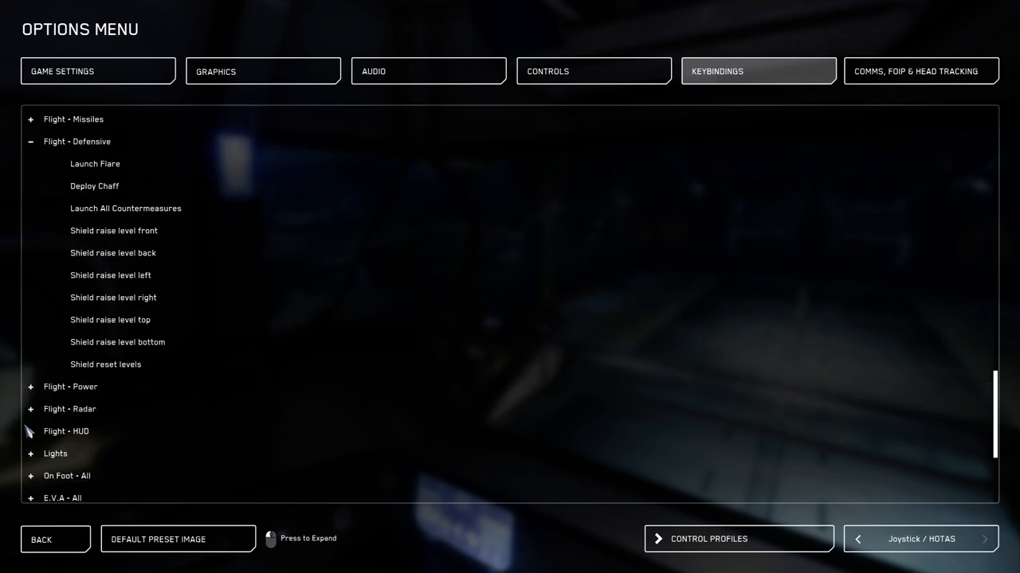
mouse_move(54, 453)
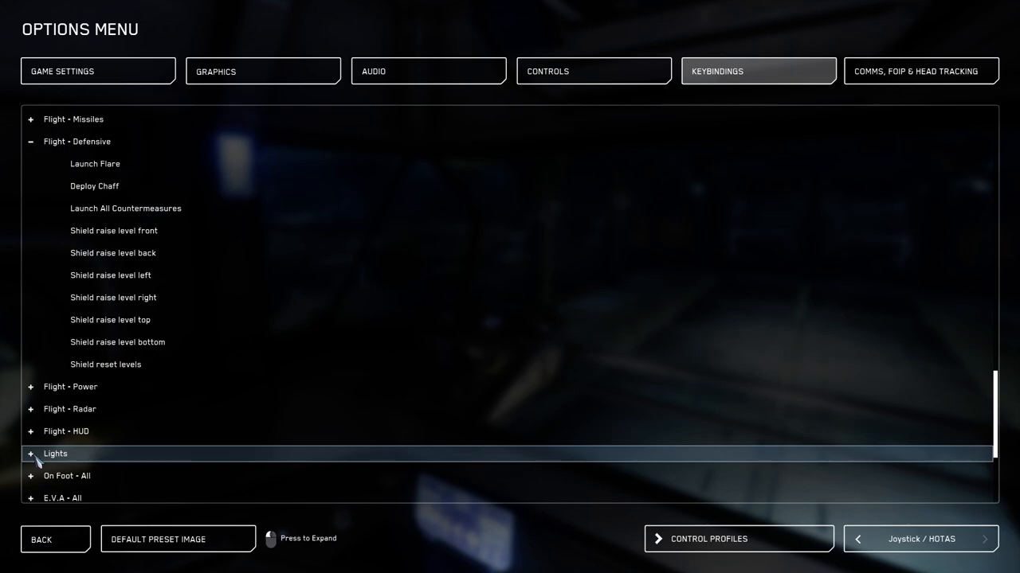
Expand the Lights group and scroll to Headlights (Toggle) bound to Button 3
click(55, 452)
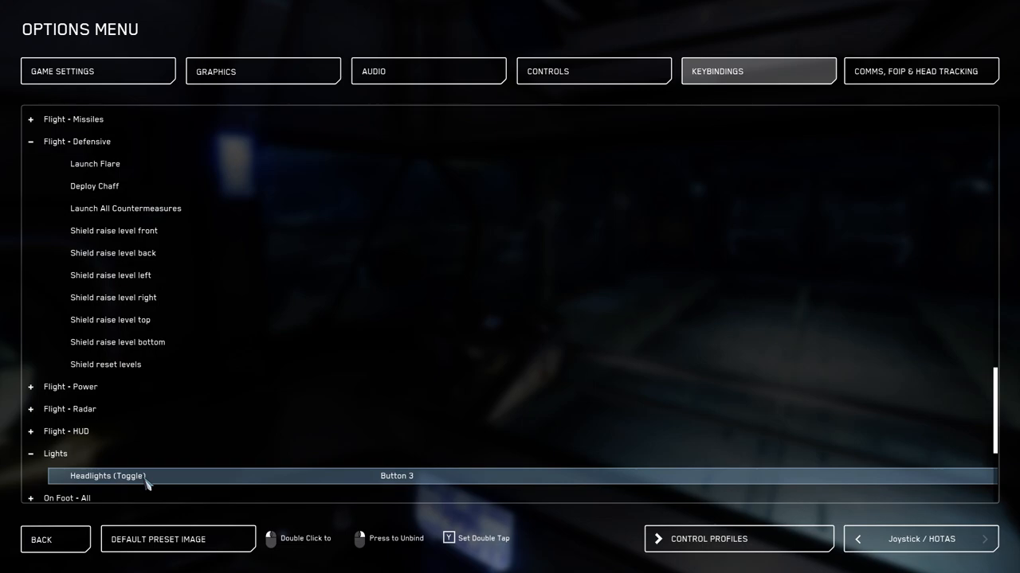
scroll(down, 3)
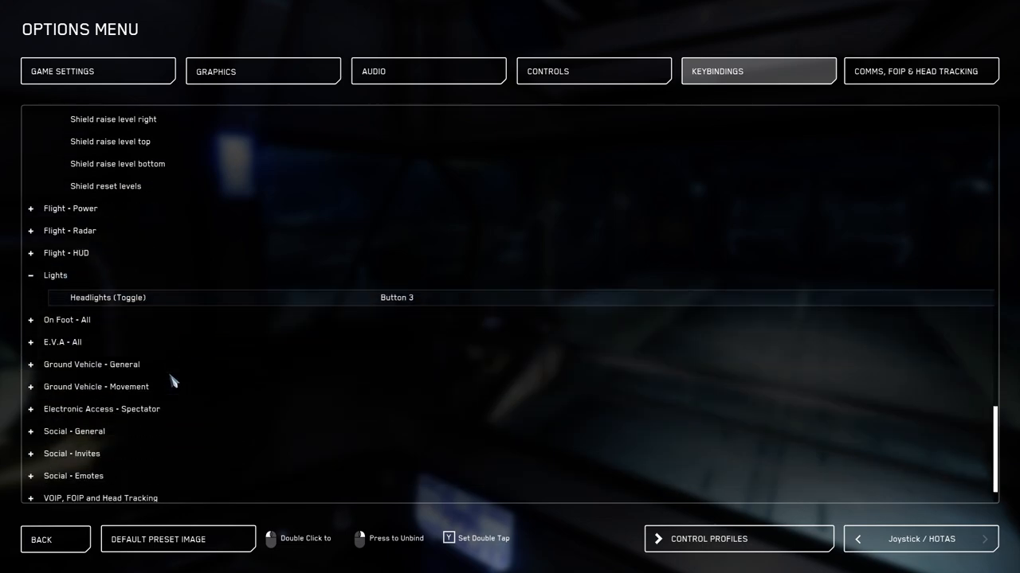
scroll(down, 3)
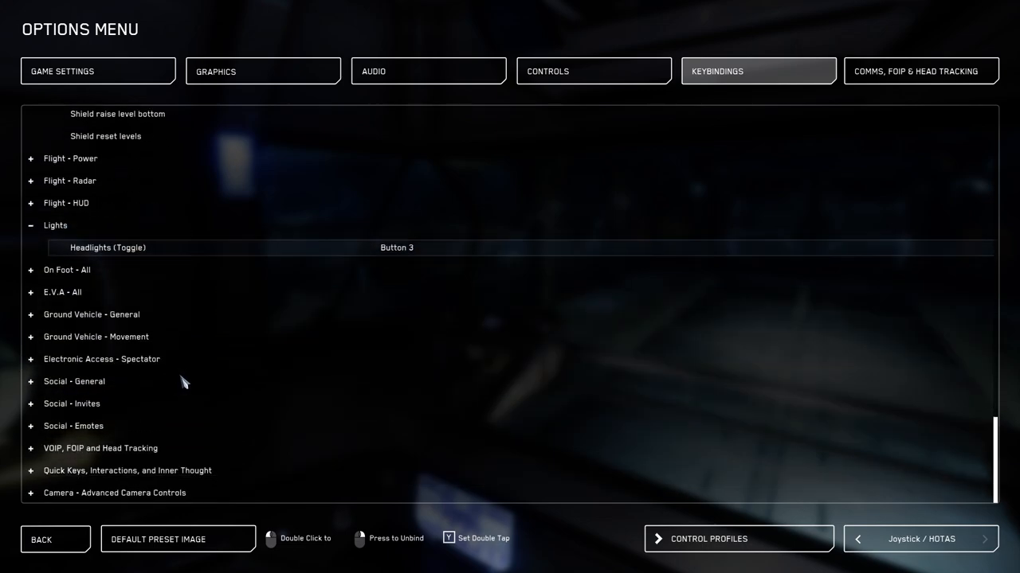